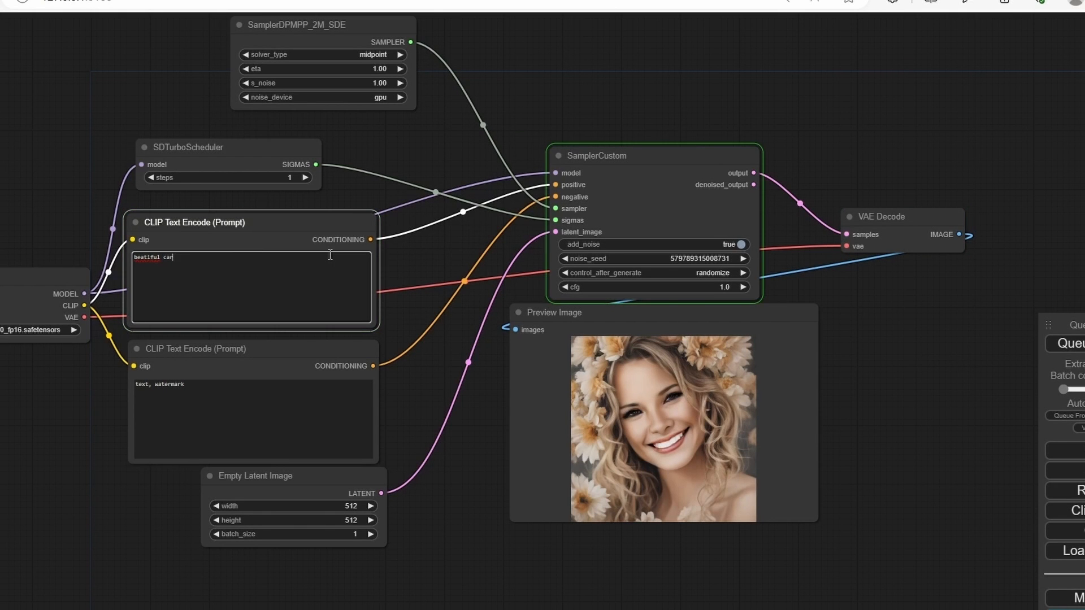
Step: Queue the SDXL Turbo workflow three times to generate several car images
click(1067, 344)
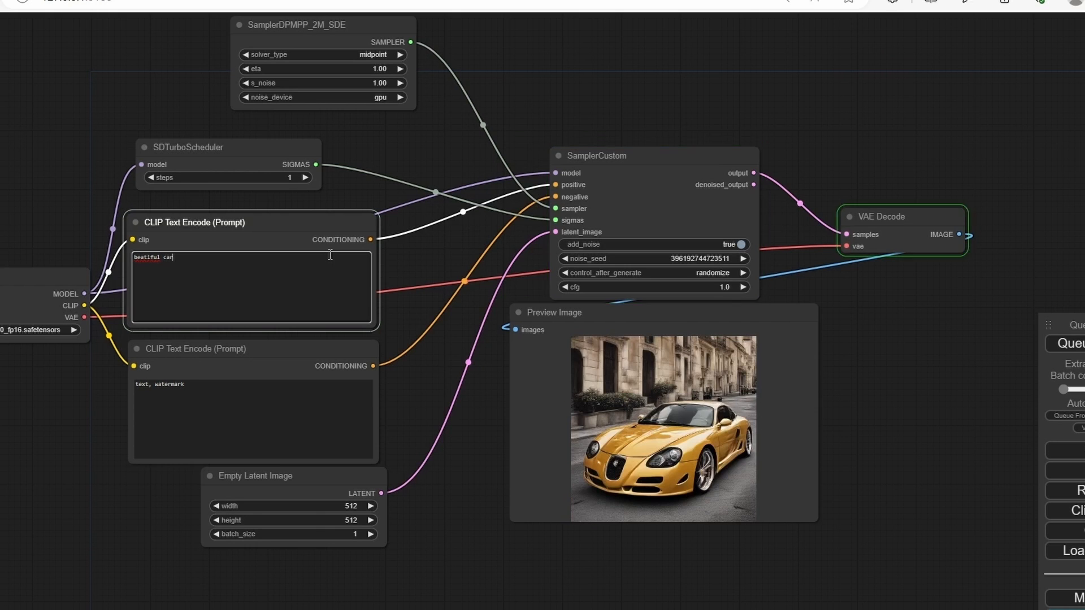
click(1068, 343)
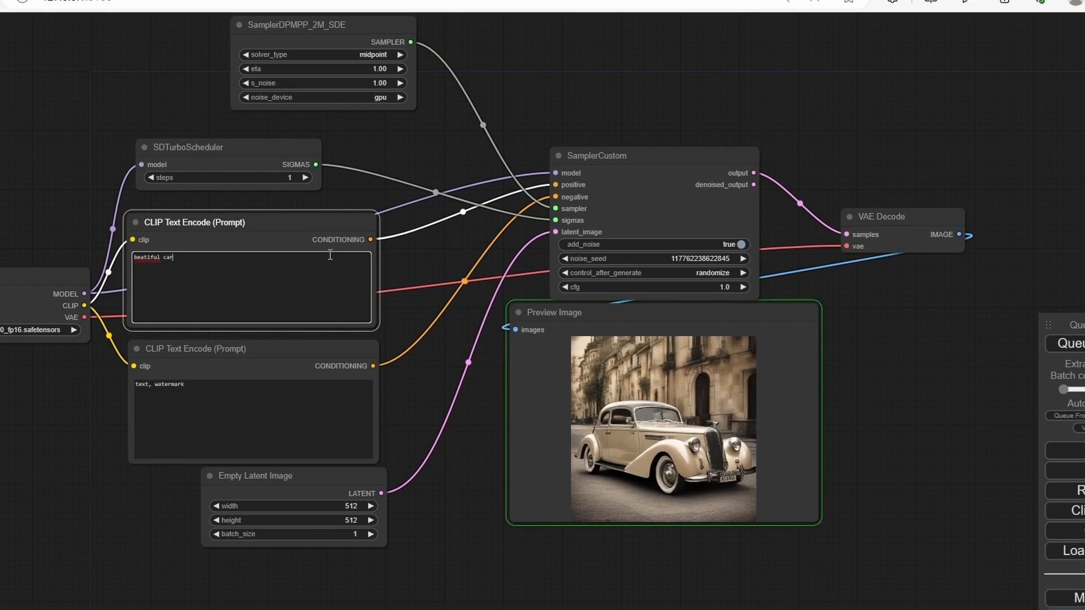
click(1068, 343)
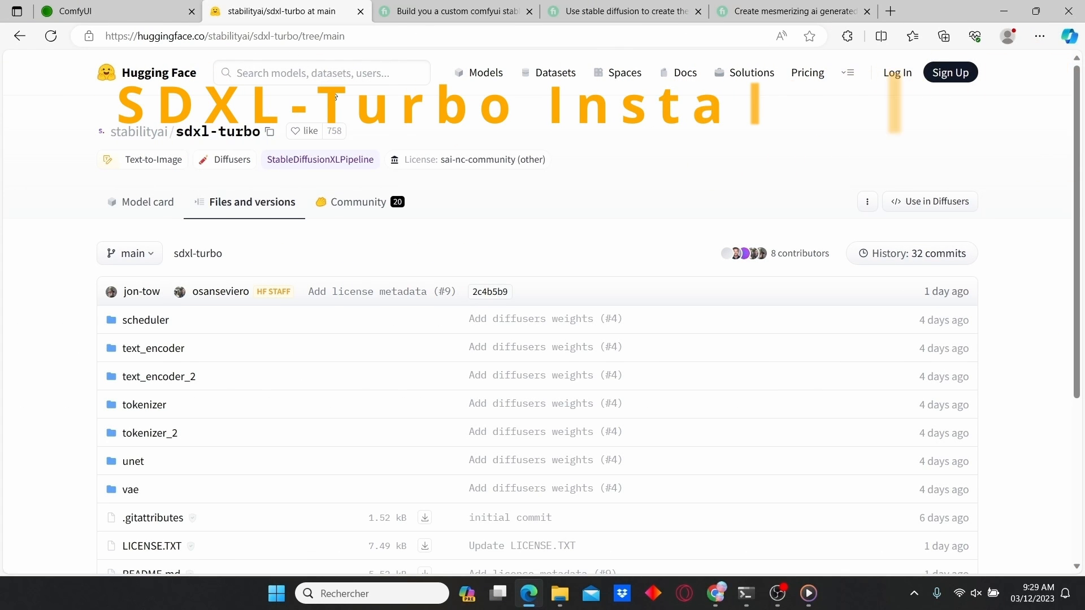
Step: Scroll the sdxl-turbo file list down to the .safetensors checkpoint files
scroll(down, 3)
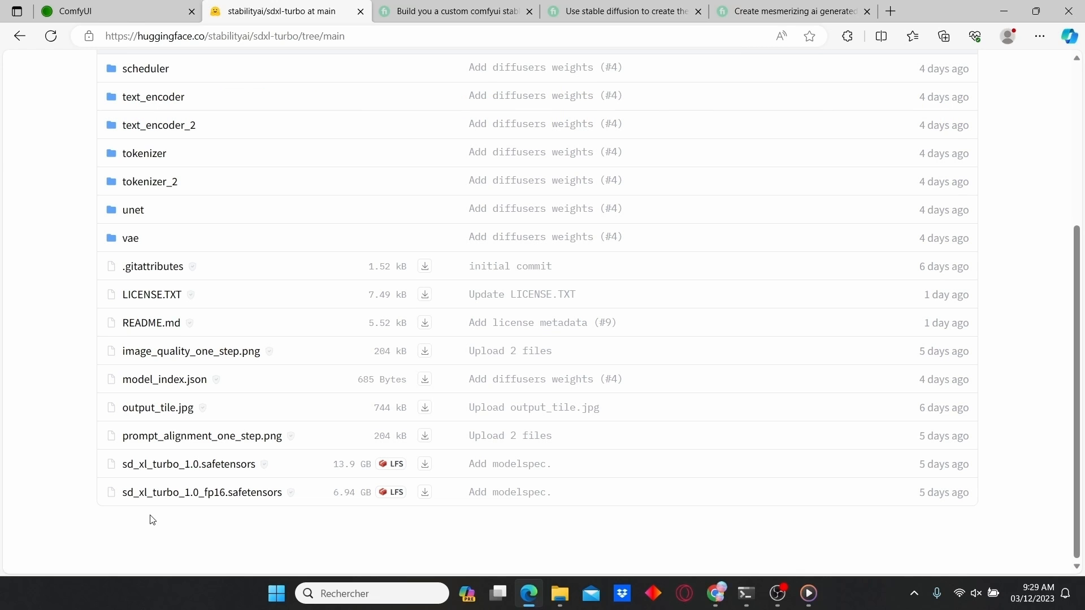
mouse_move(597, 514)
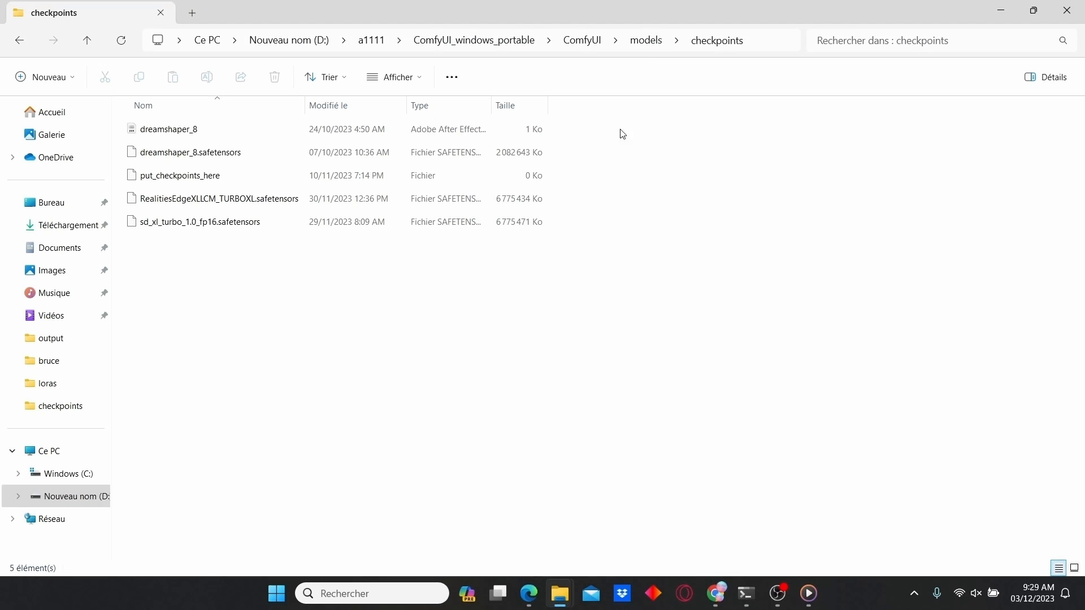
click(645, 41)
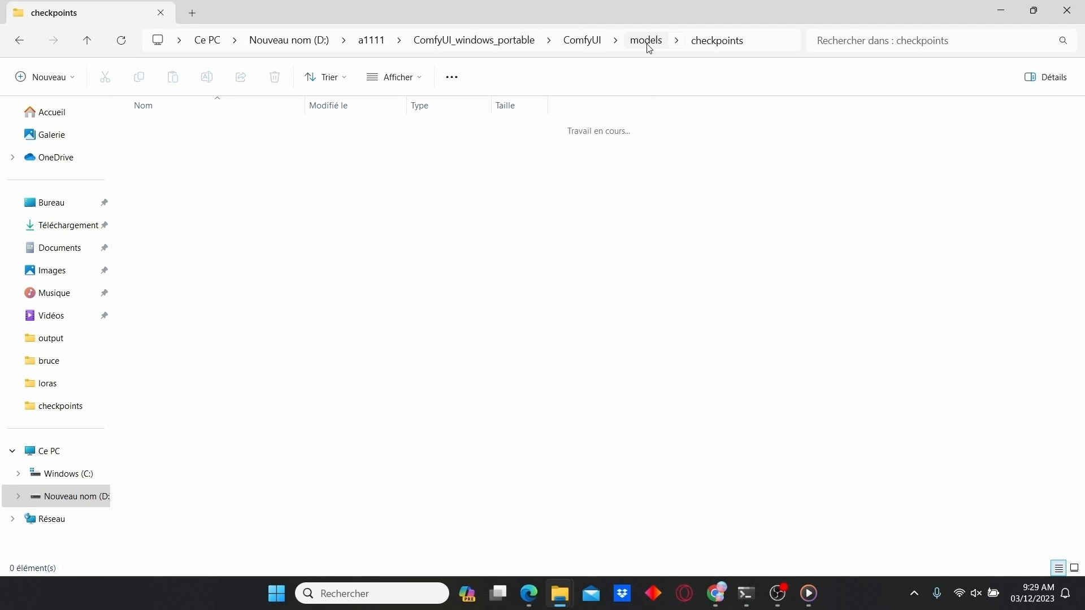
click(645, 41)
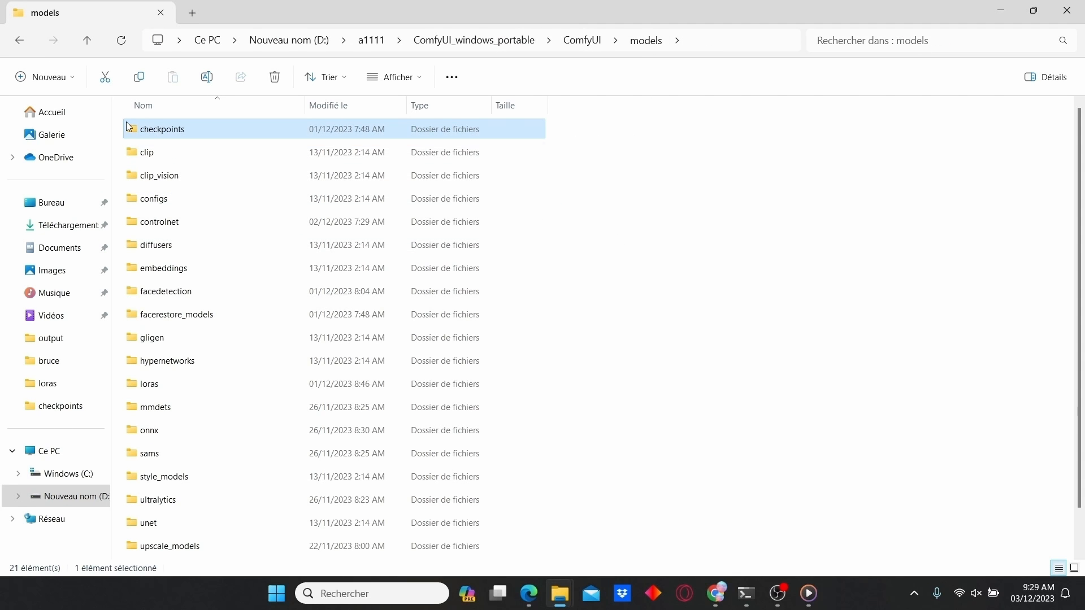
double_click(162, 129)
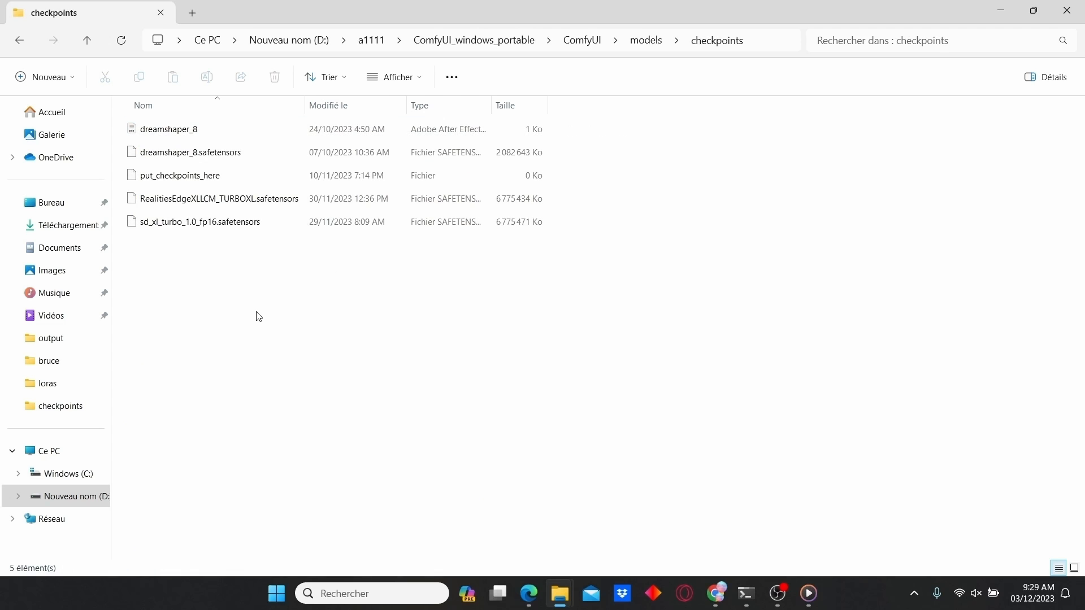
mouse_move(288, 308)
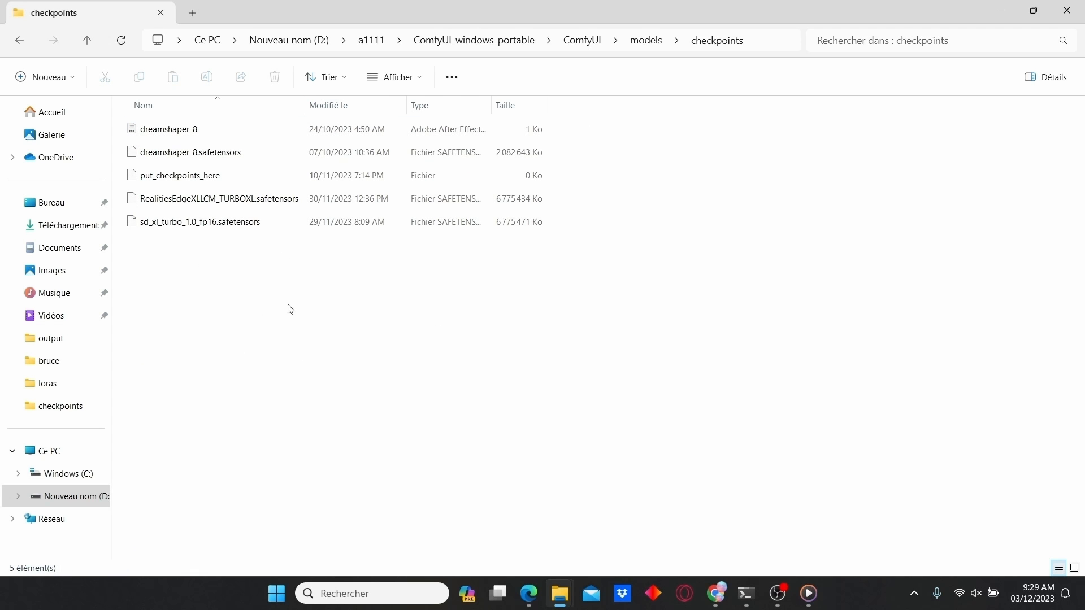
mouse_move(778, 593)
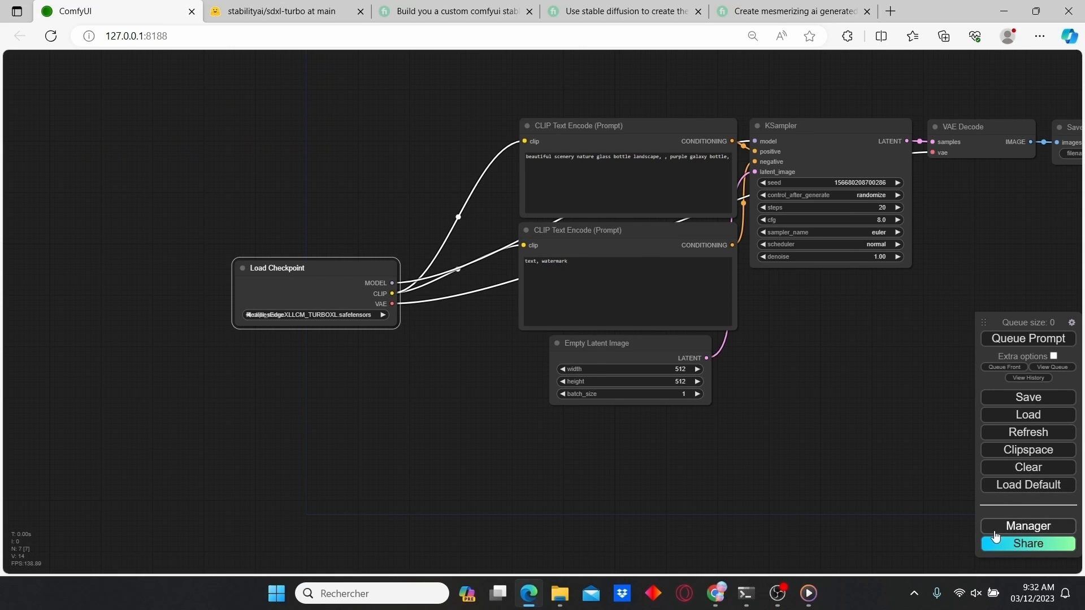
click(1027, 525)
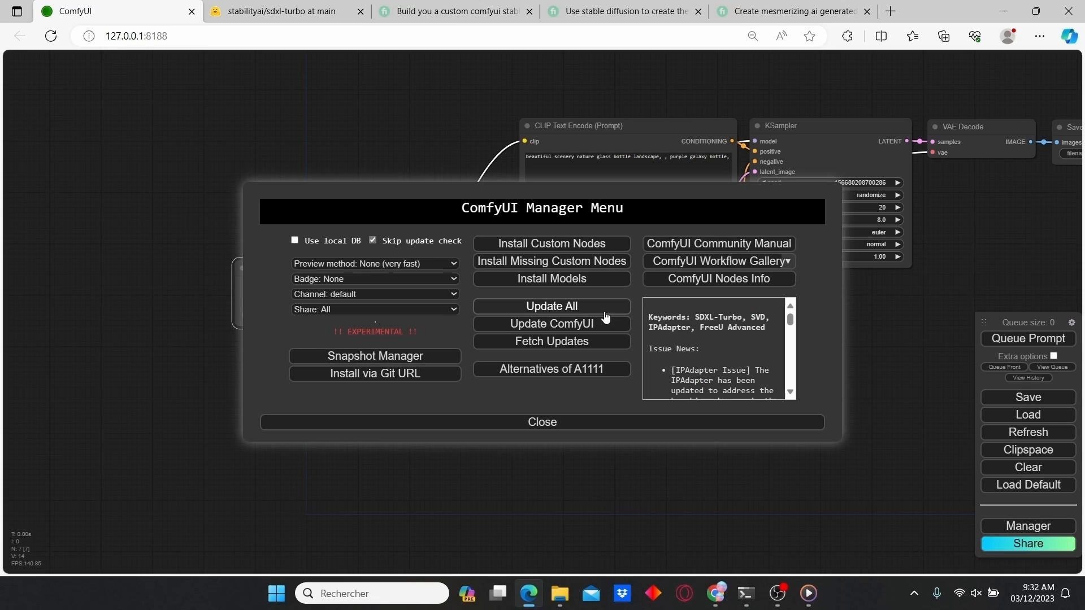
click(541, 421)
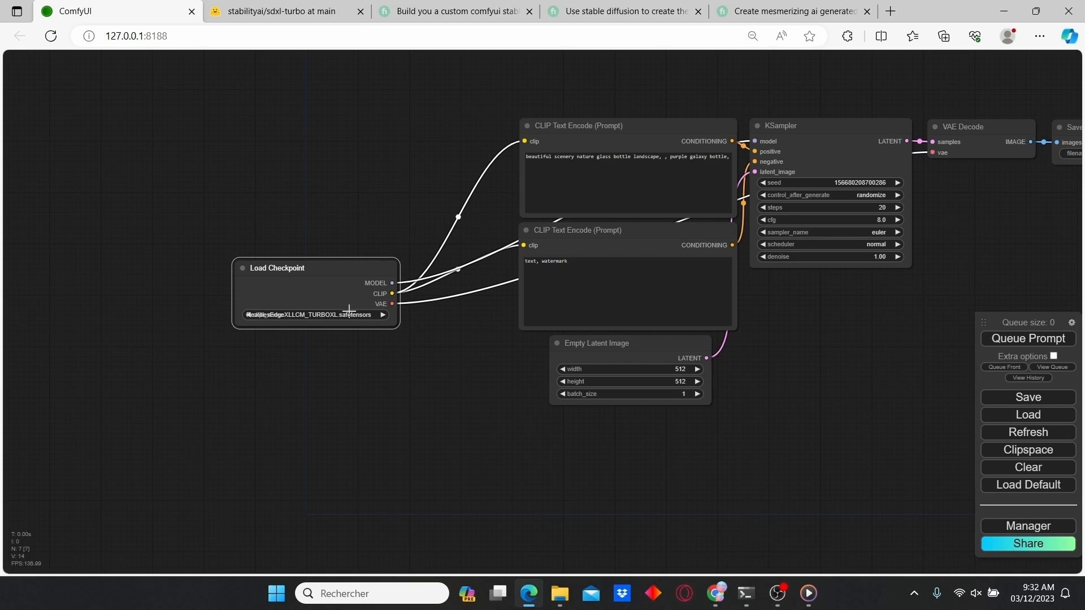
mouse_move(922, 461)
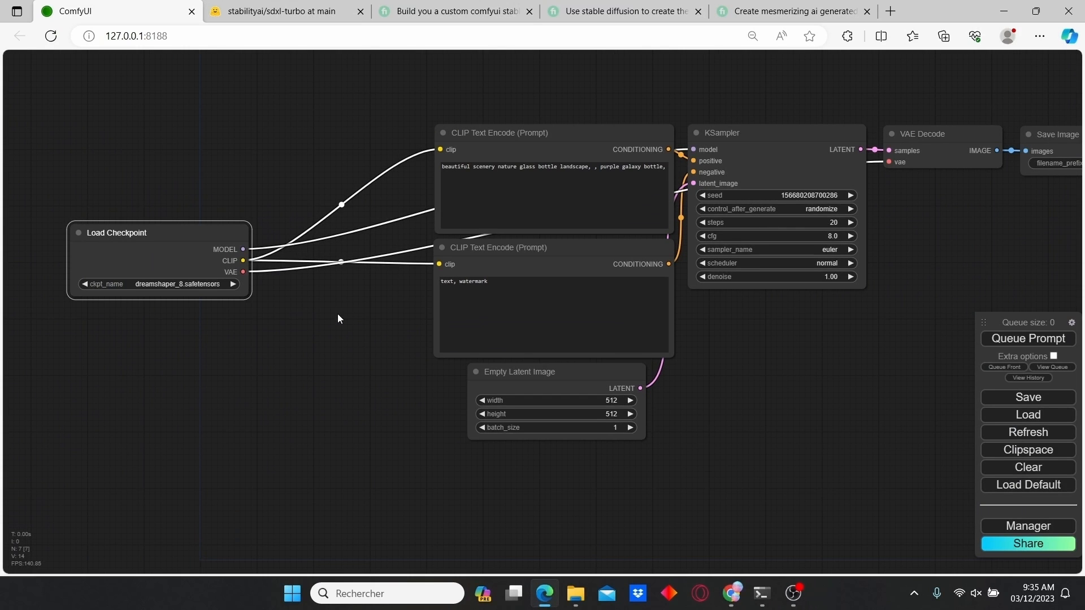
mouse_move(326, 321)
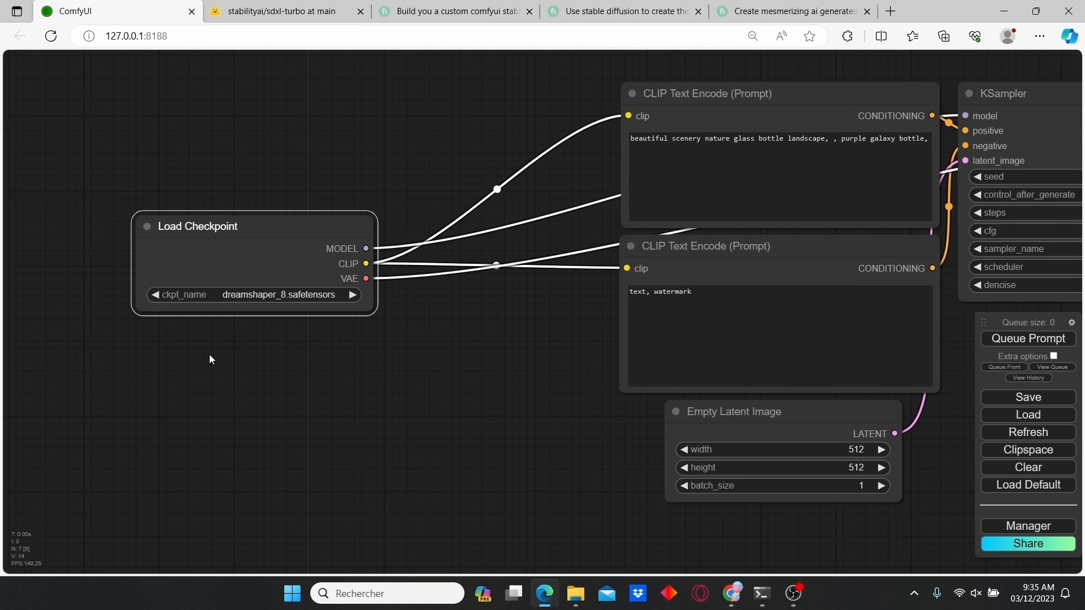
Step: Switch Load Checkpoint to sd_xl_turbo_1.0_fp16 and add an SDTurboScheduler fed by its MODEL output
click(263, 294)
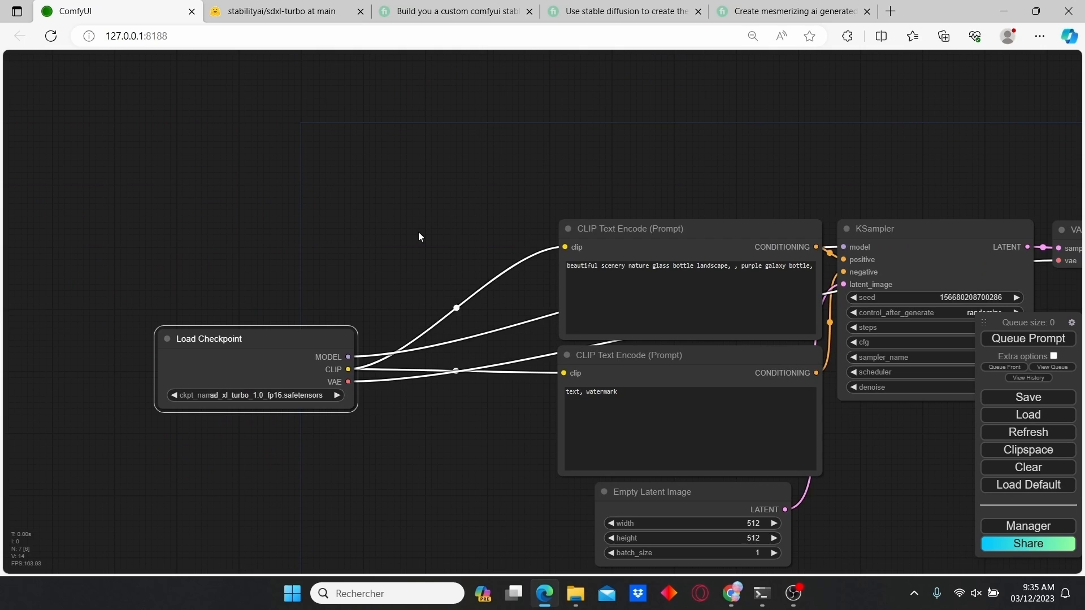
text(s)
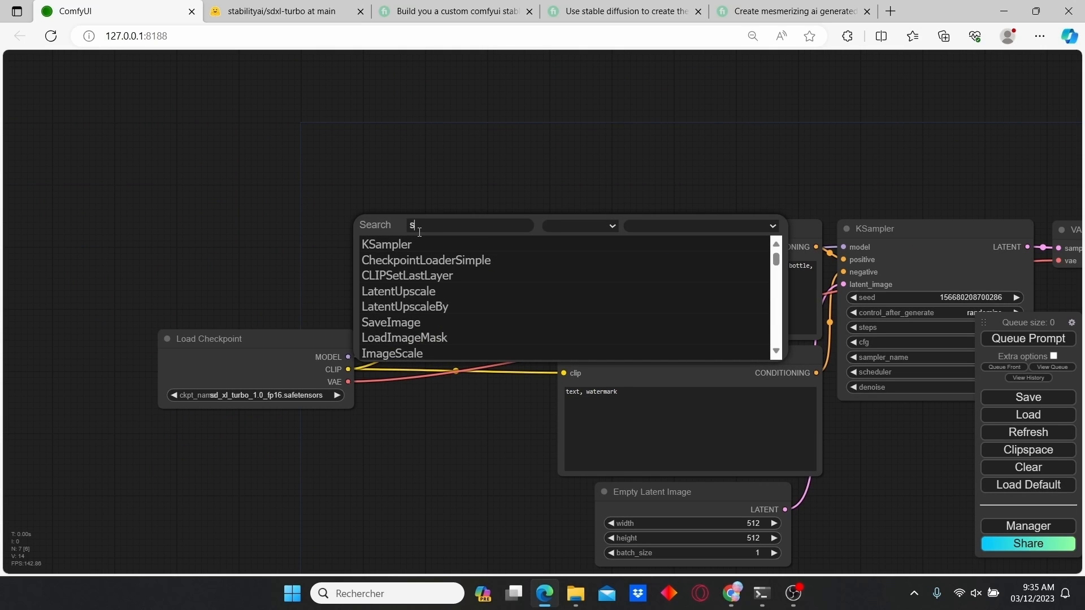
text(dt)
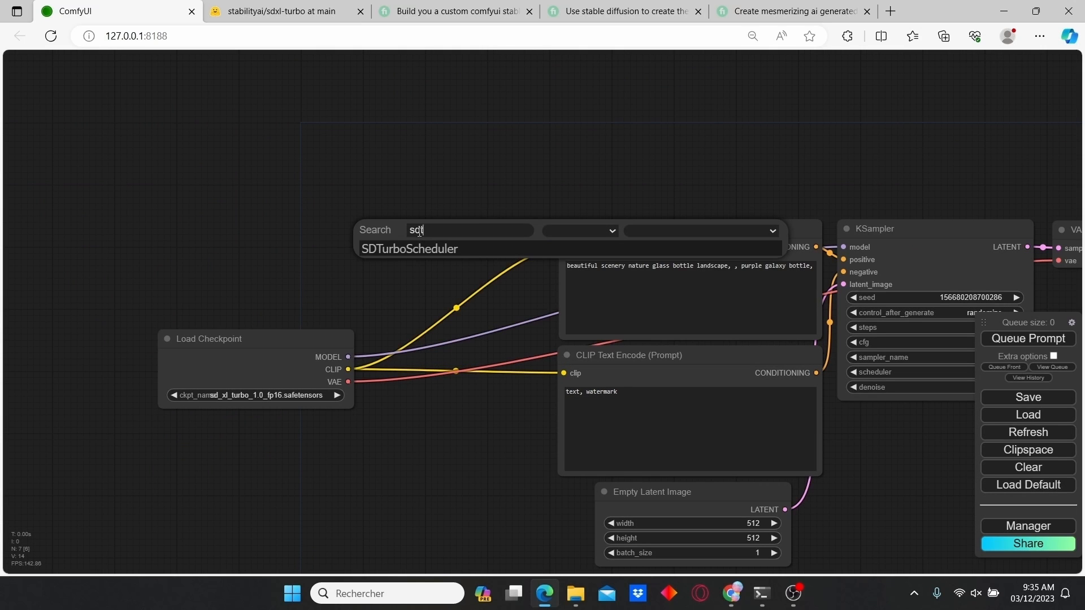
click(408, 248)
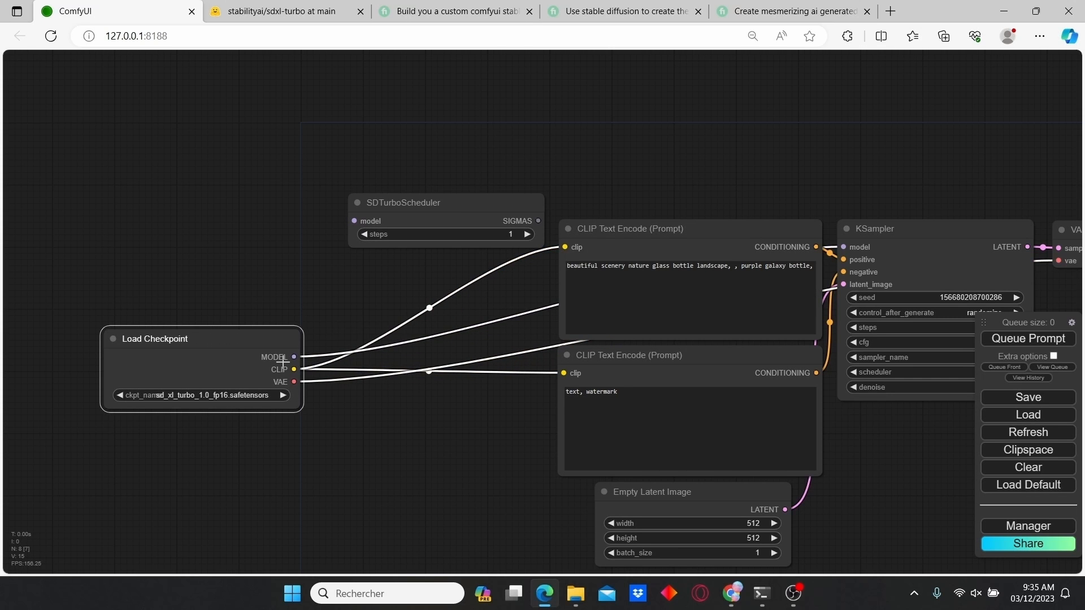
drag(293, 357, 354, 221)
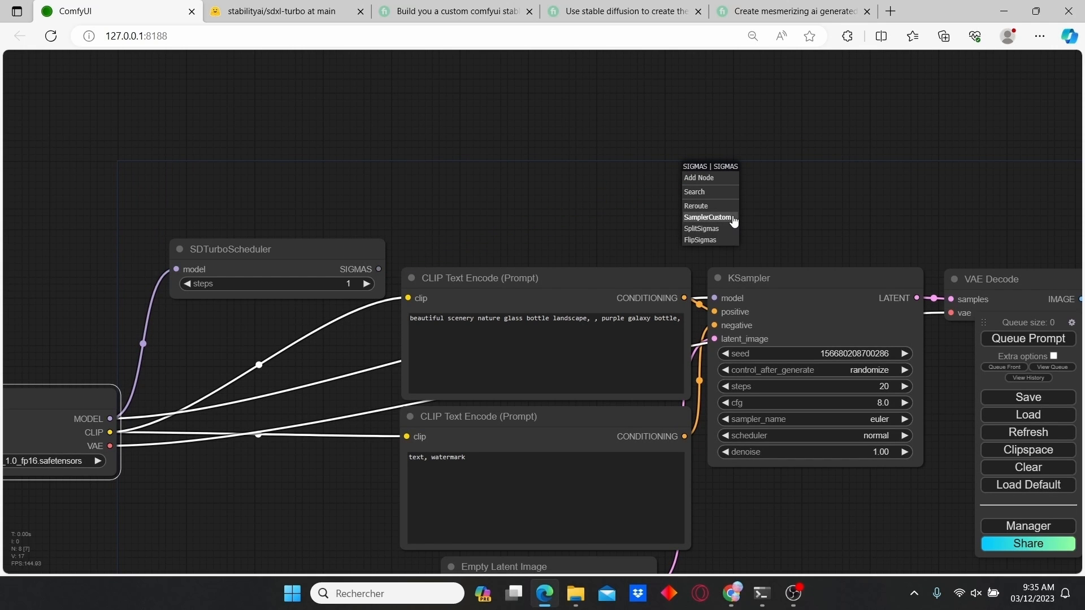
Step: Add a SamplerCustom on the scheduler's sigmas and link the prompt conditioning to it
click(707, 217)
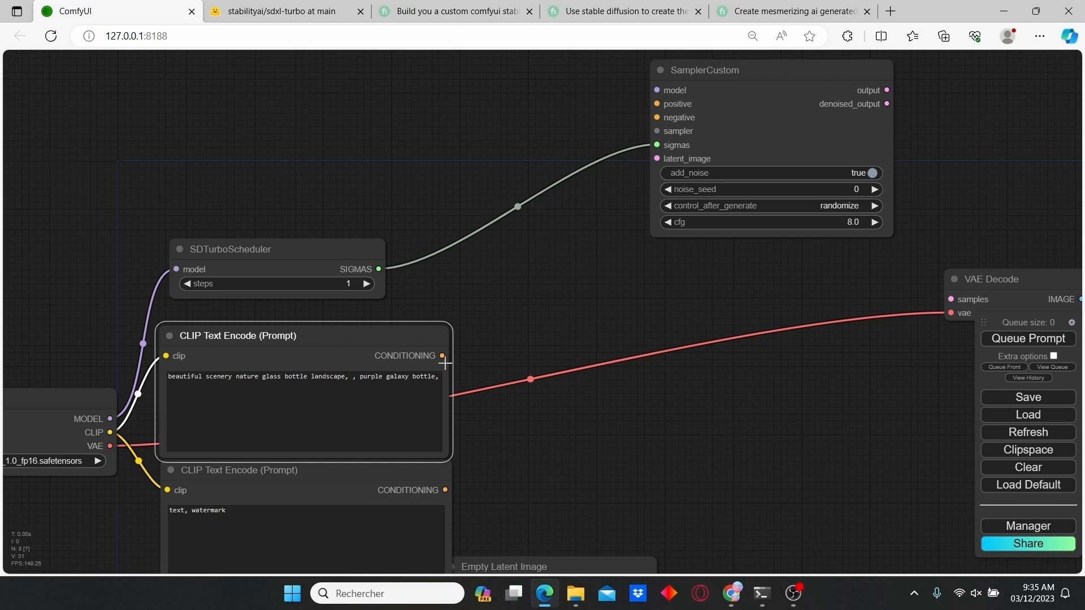
drag(442, 356, 655, 103)
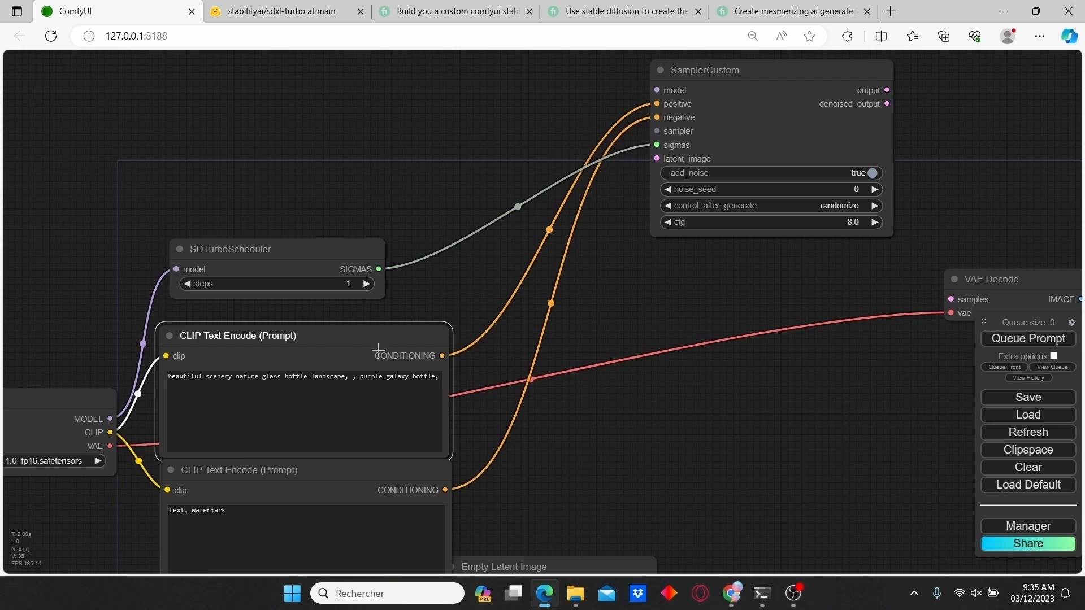
mouse_move(793, 121)
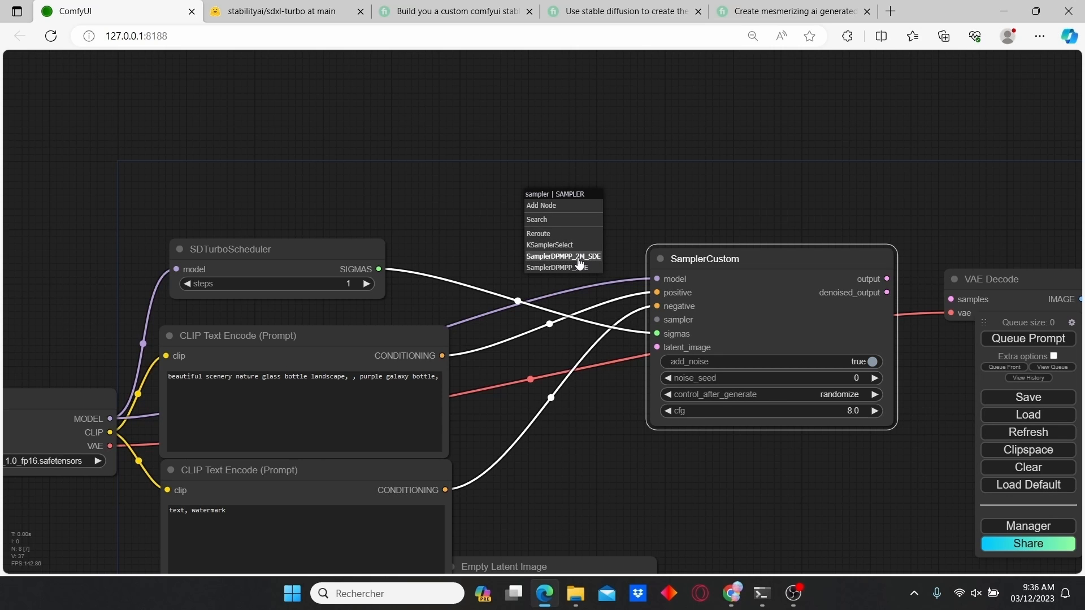
Step: Feed SamplerCustom a SamplerDPMPP_2M_SDE and the empty latent, with cfg 1.0 and a fixed seed
click(563, 256)
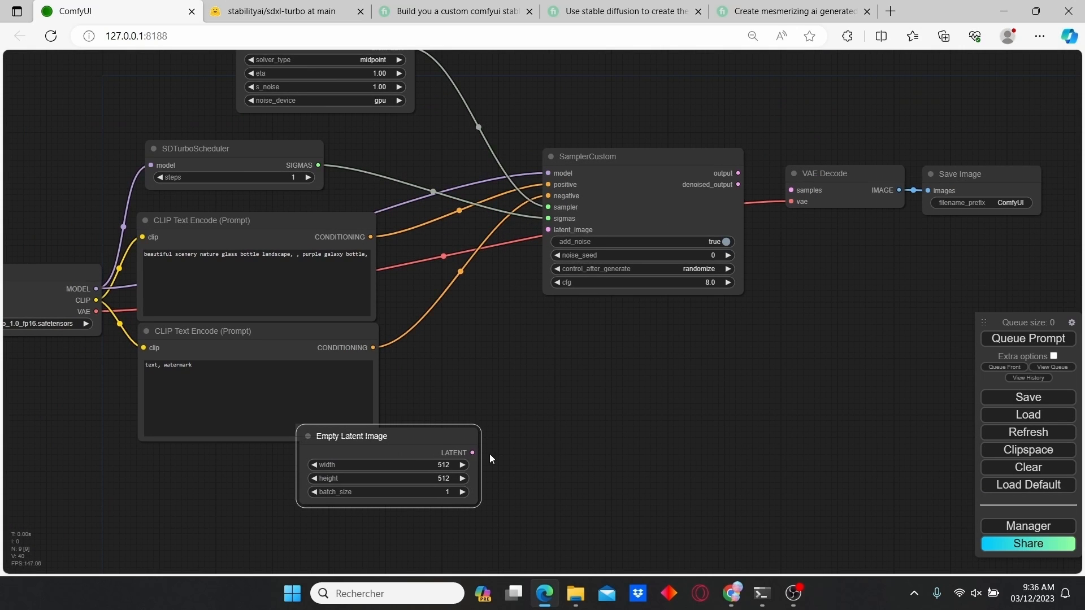
drag(473, 452, 547, 230)
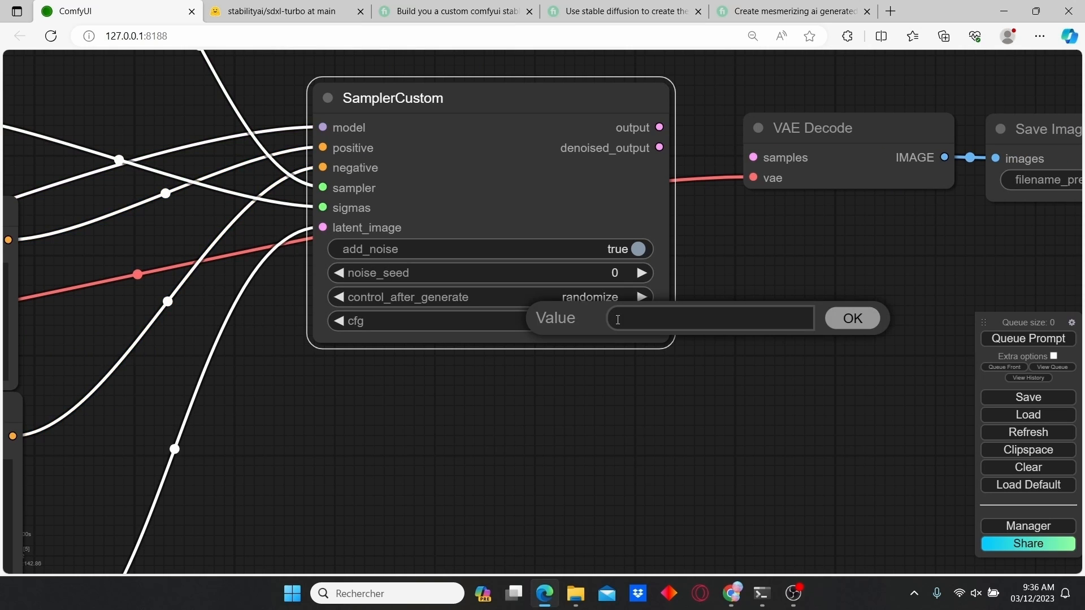
click(852, 319)
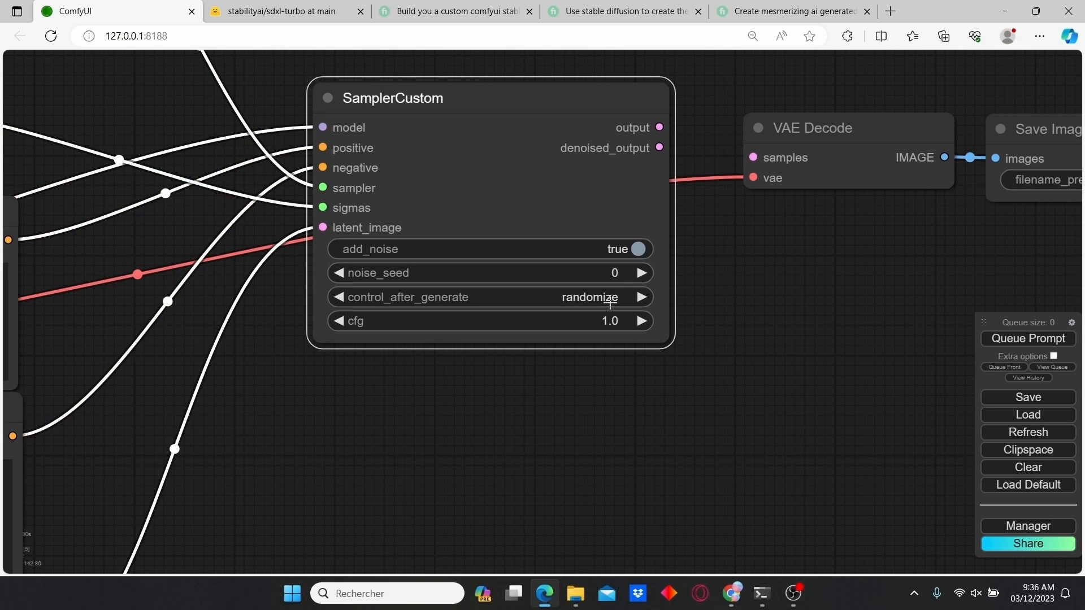
click(590, 297)
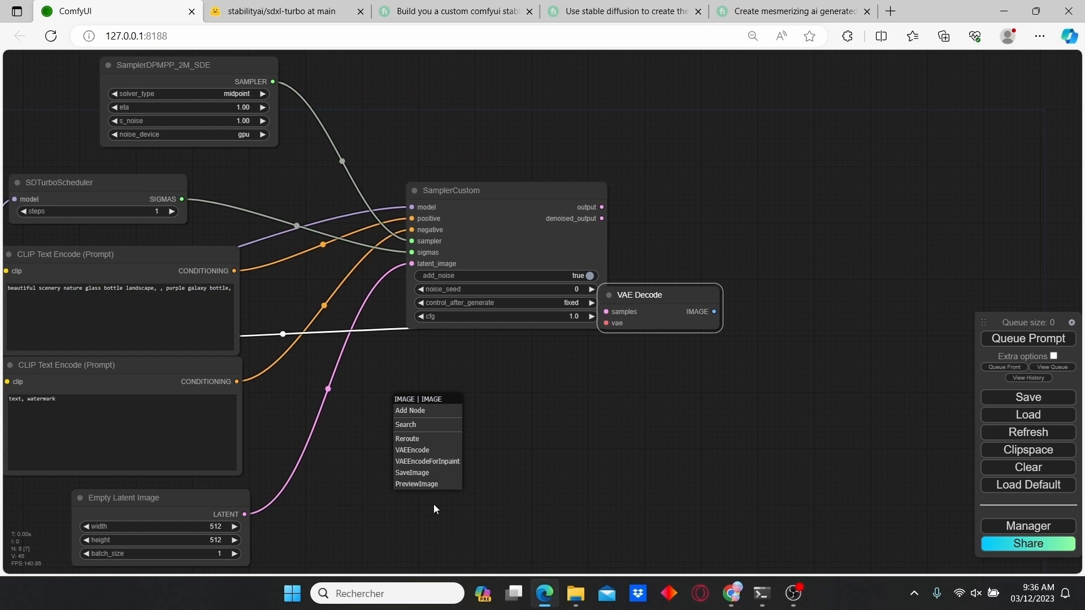
mouse_move(426, 484)
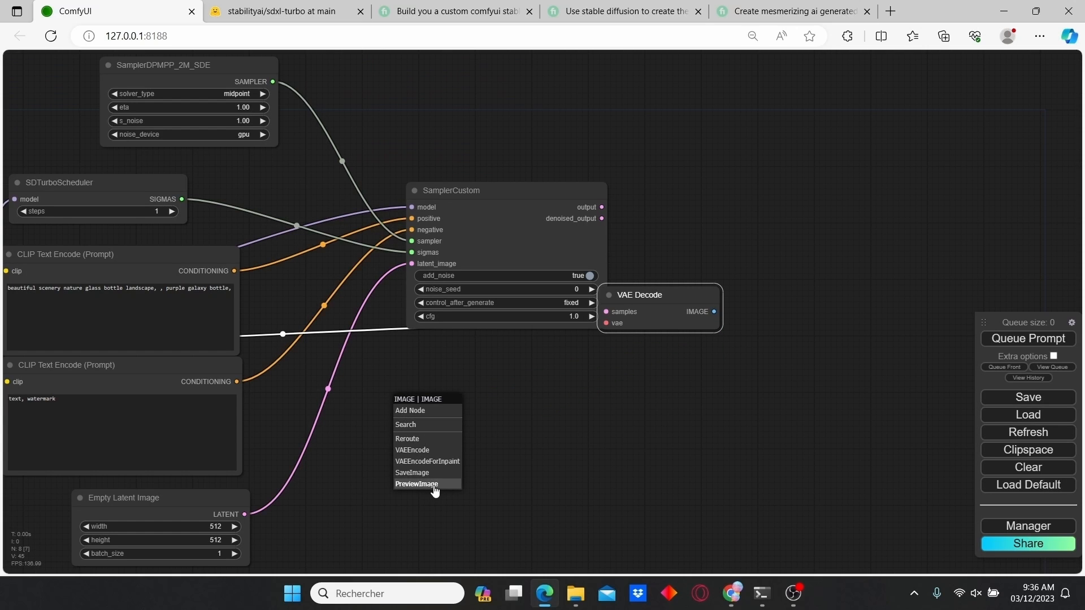
Step: Add a PreviewImage node on the VAE Decode IMAGE output in place of Save Image
click(416, 484)
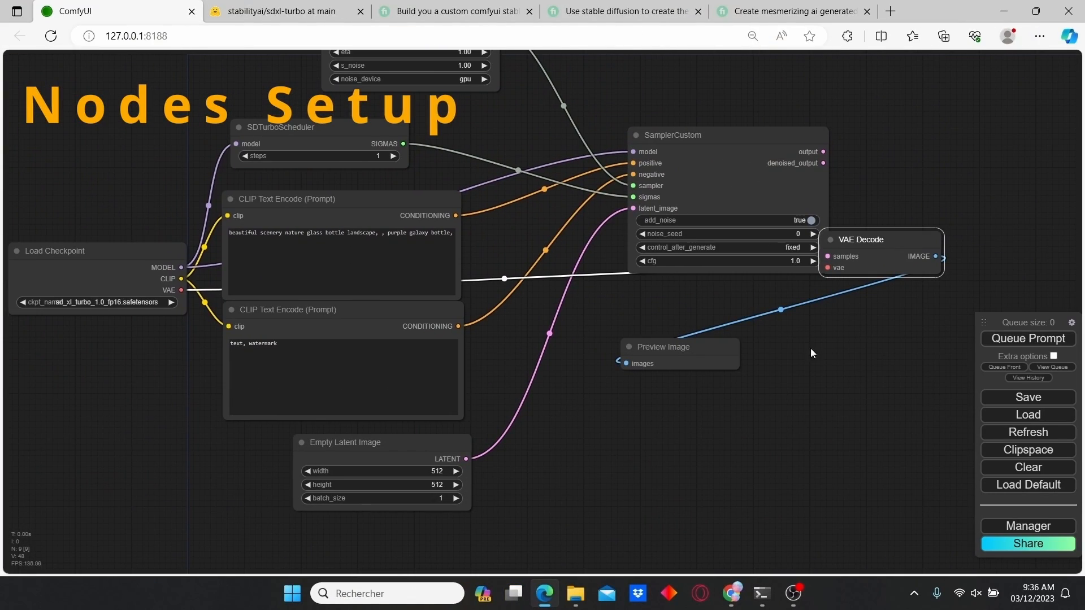
drag(811, 353, 805, 394)
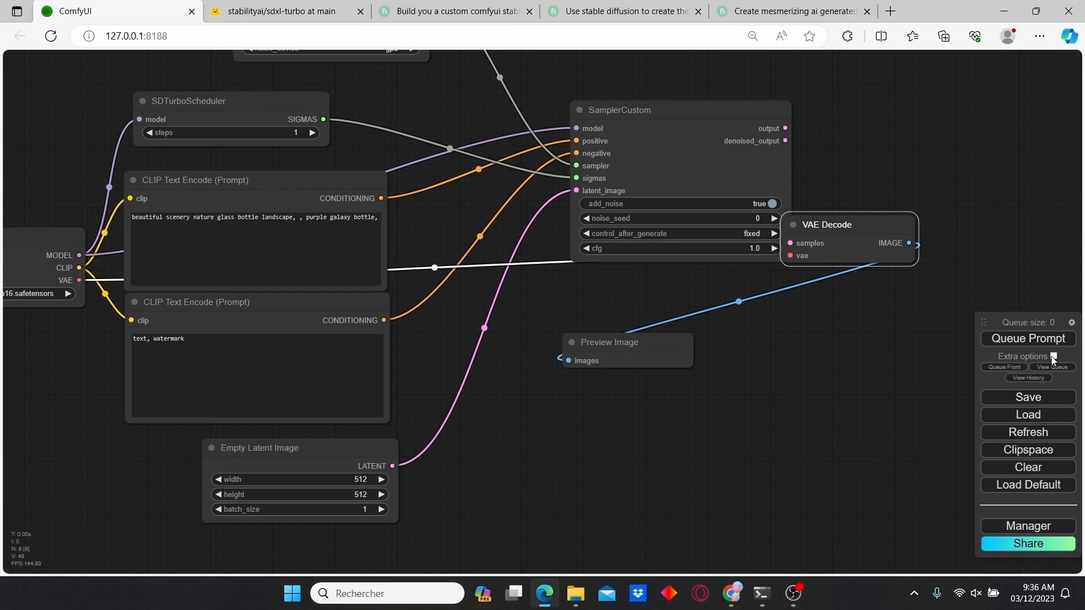
Step: Enable Extra options with Auto Queue, fix VAE Decode's sampler and VAE links after the error, and queue
click(1052, 356)
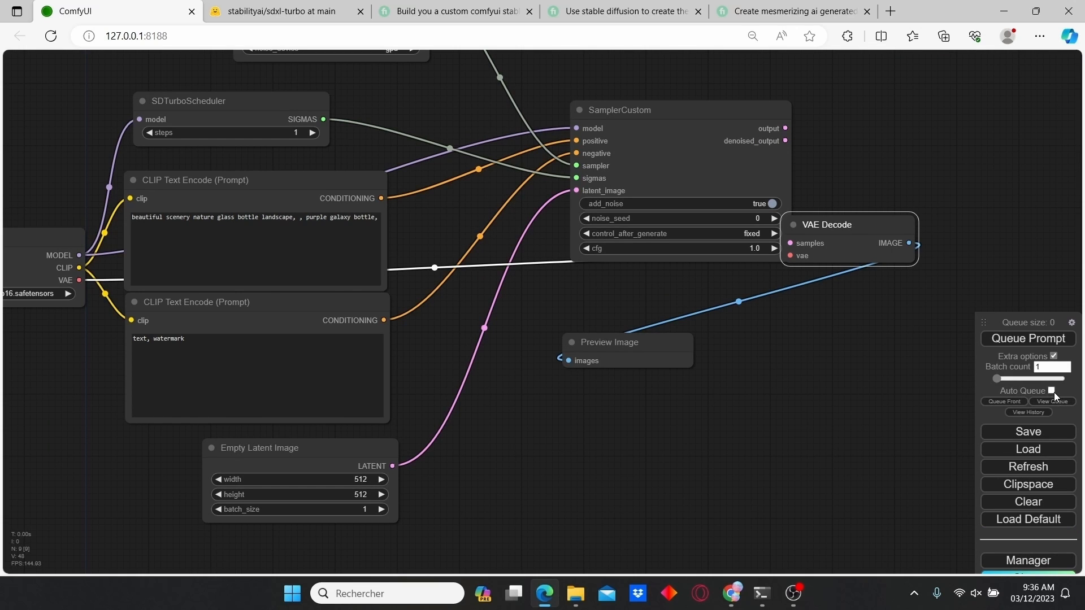
click(1050, 391)
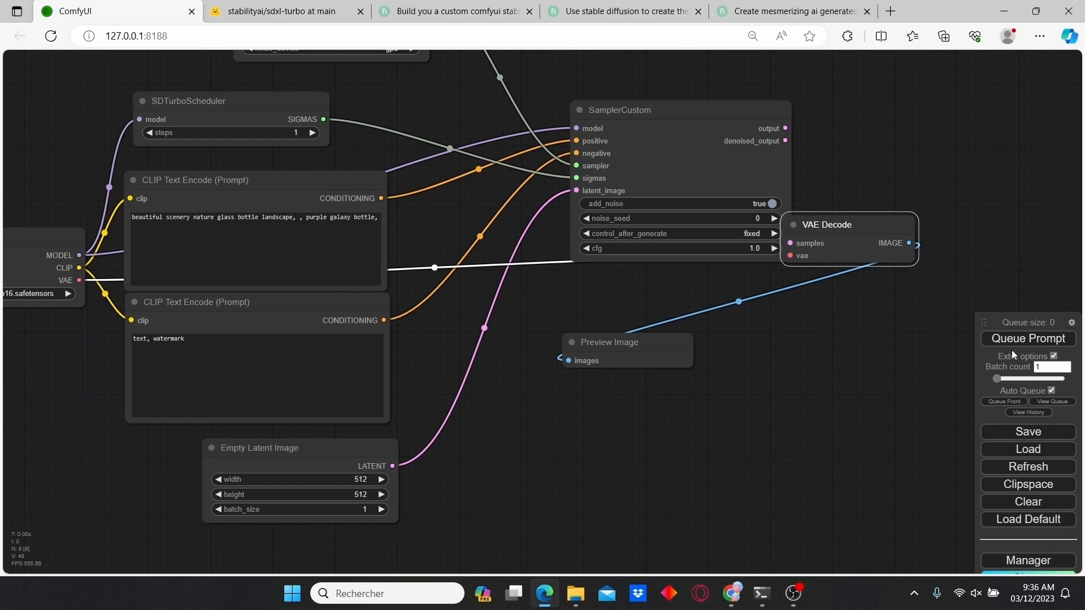
click(1027, 338)
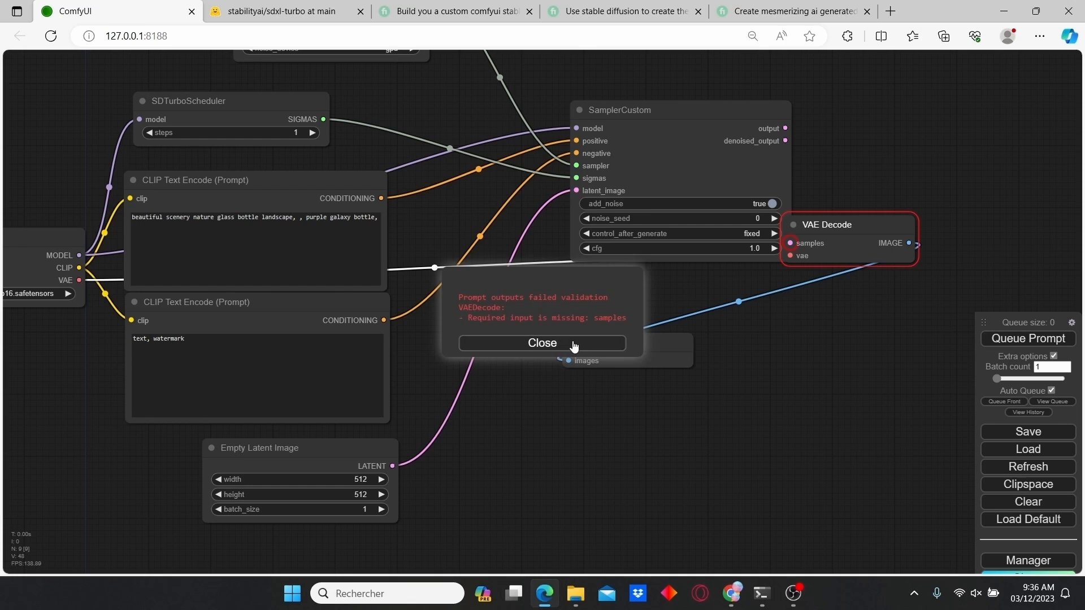
click(542, 344)
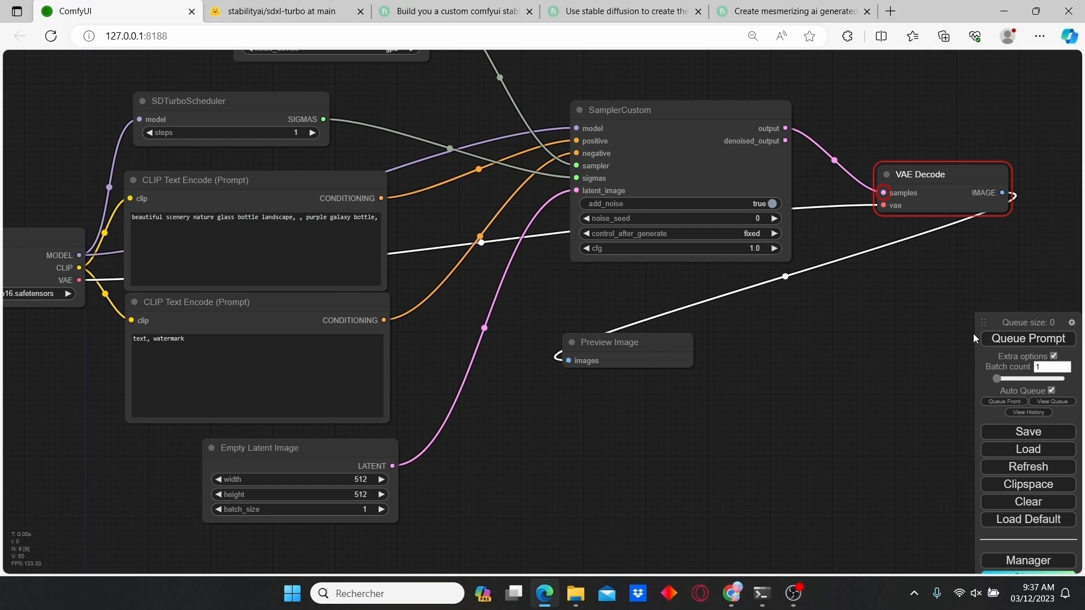
click(1029, 338)
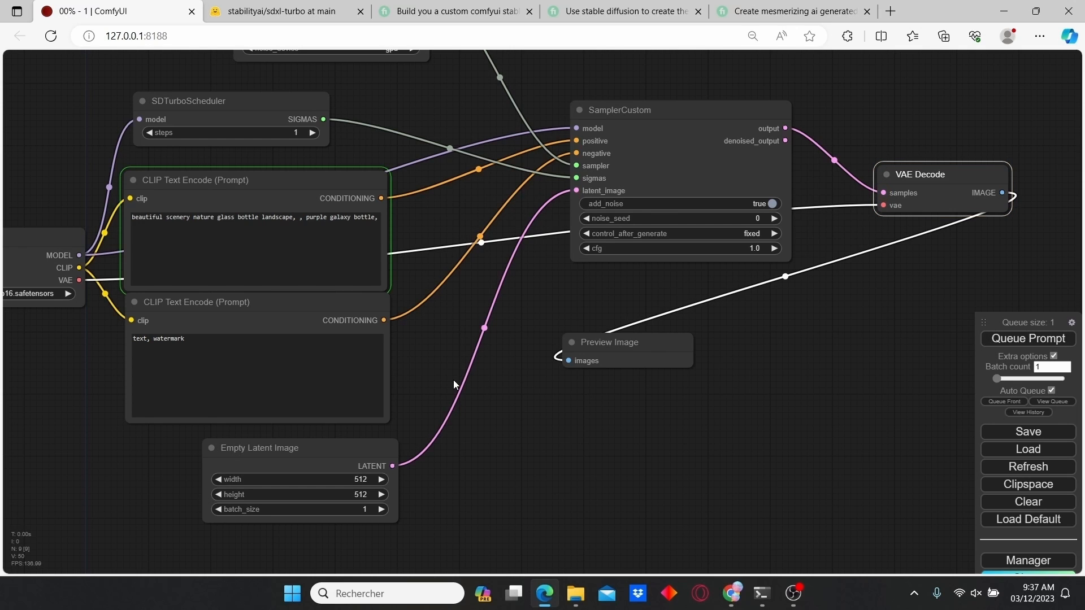
mouse_move(449, 384)
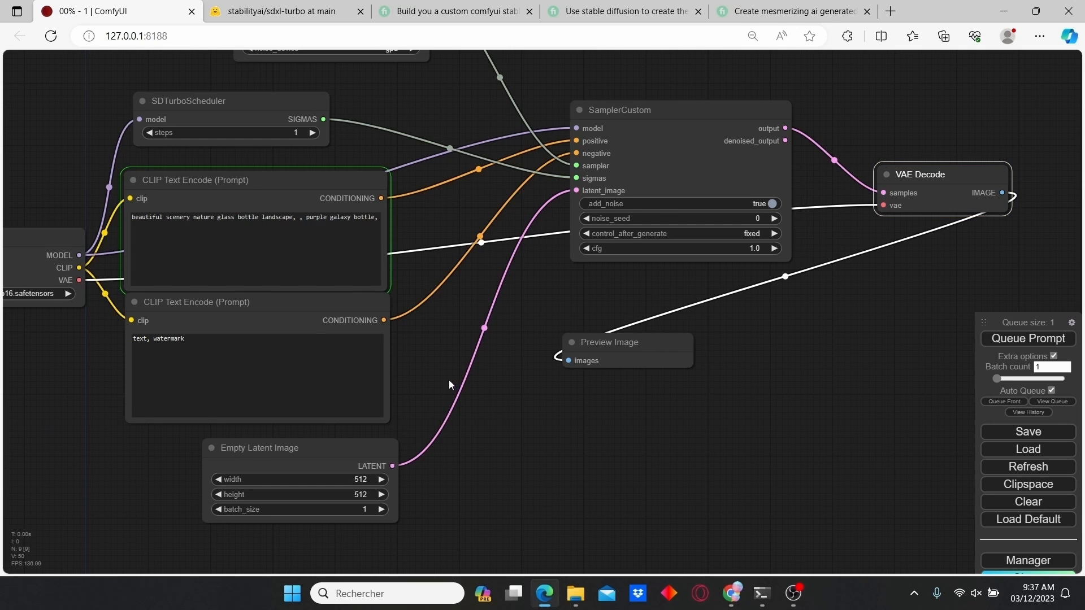
mouse_move(319, 311)
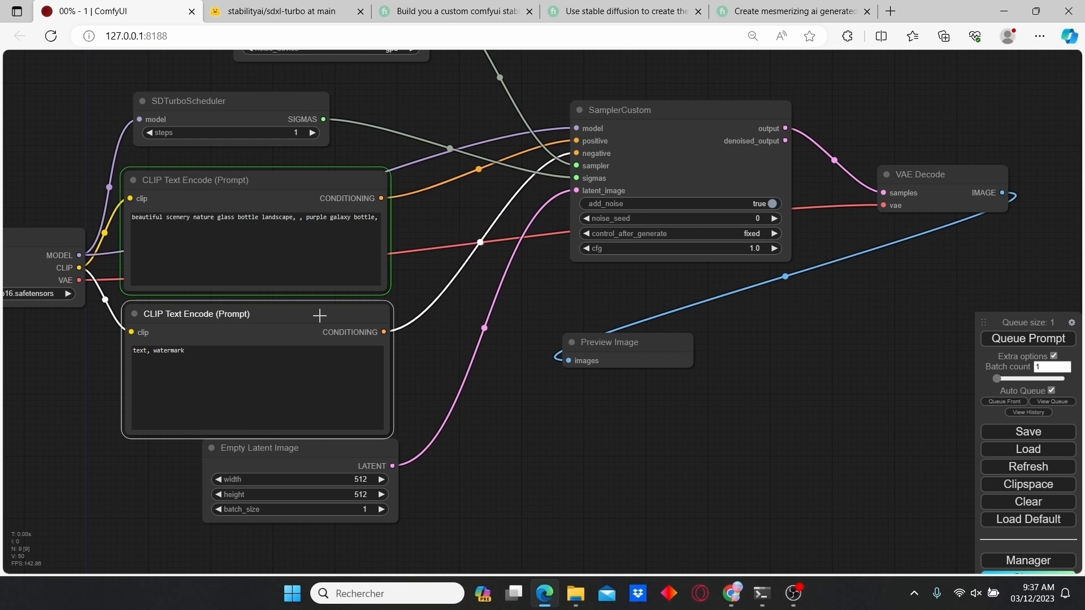
click(620, 110)
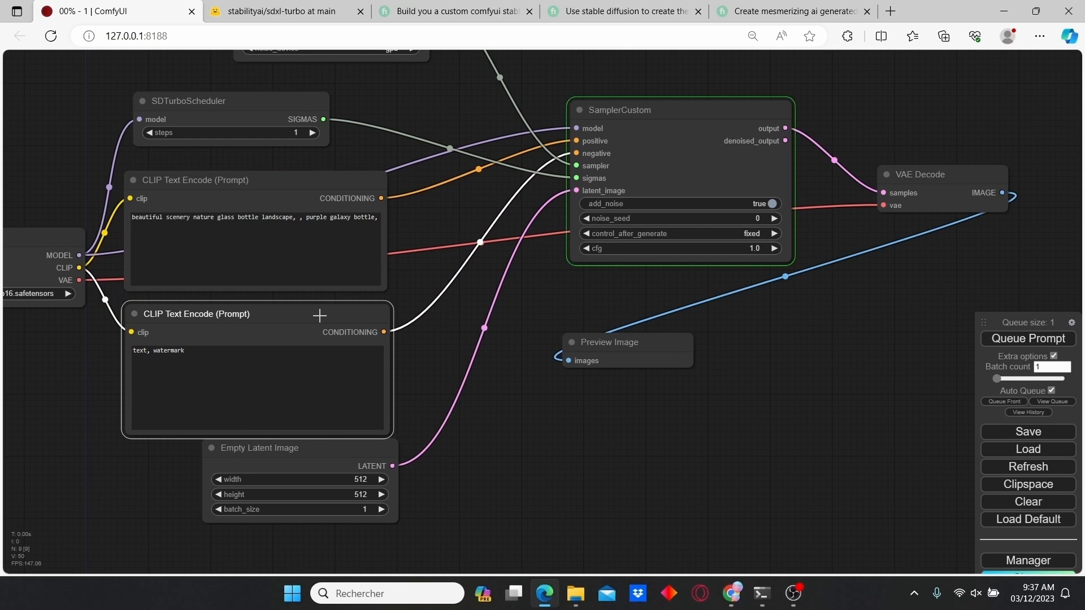
mouse_move(380, 223)
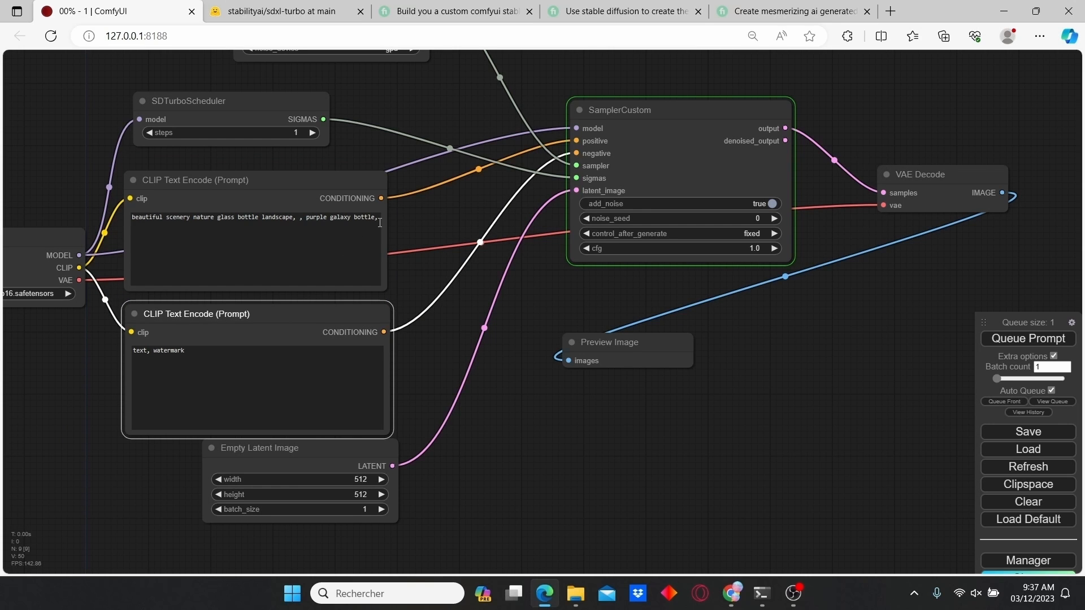
mouse_move(713, 427)
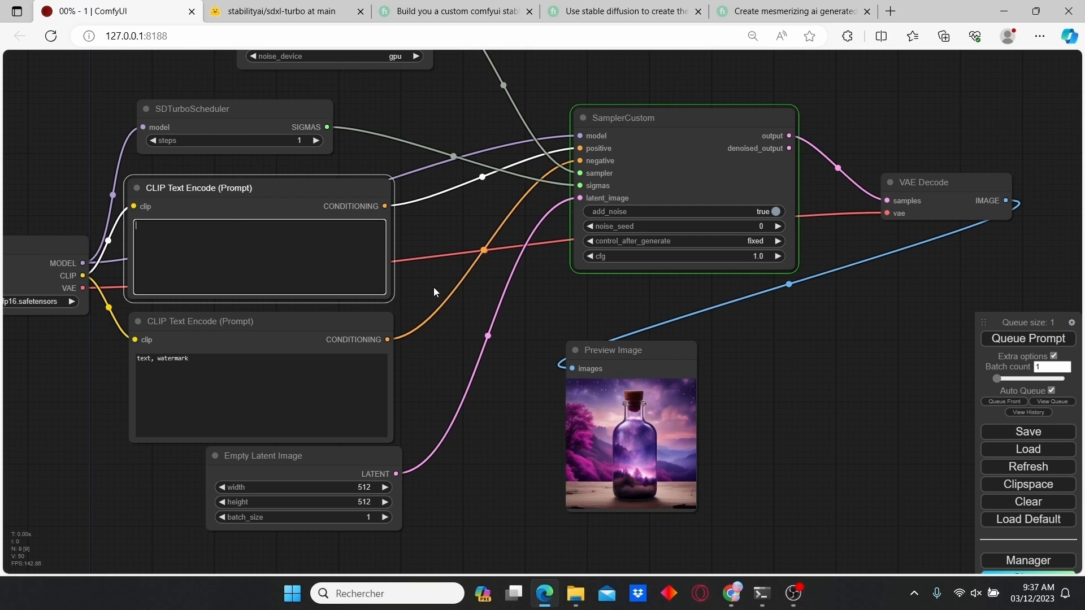
Step: Change the positive prompt to 'beautiful nature', then 'galaxy', then 'beautiful' car, regenerating each preview
text(beautiful na)
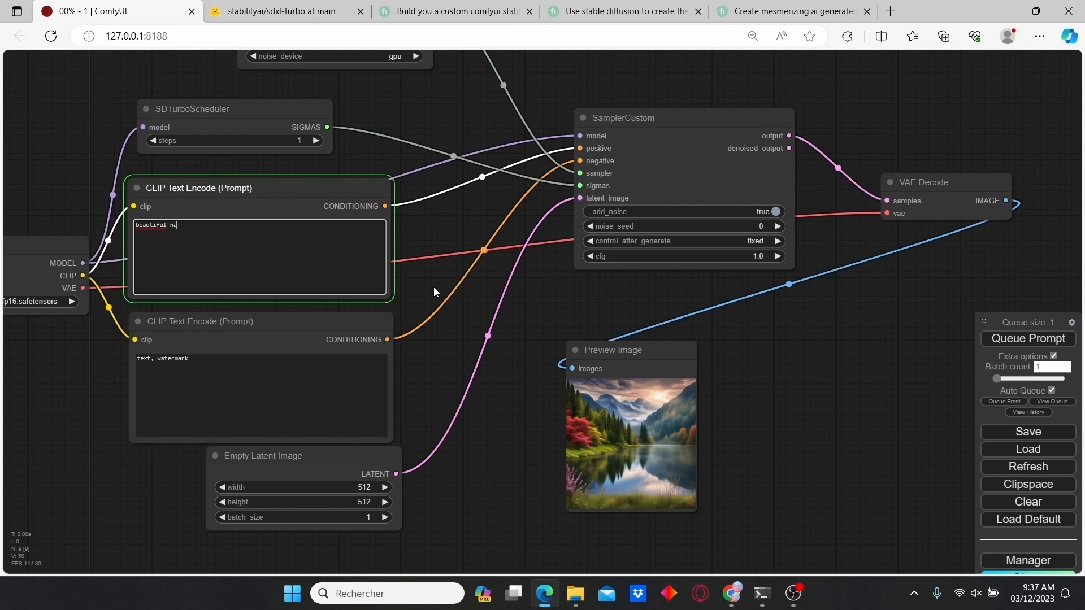
text(ture)
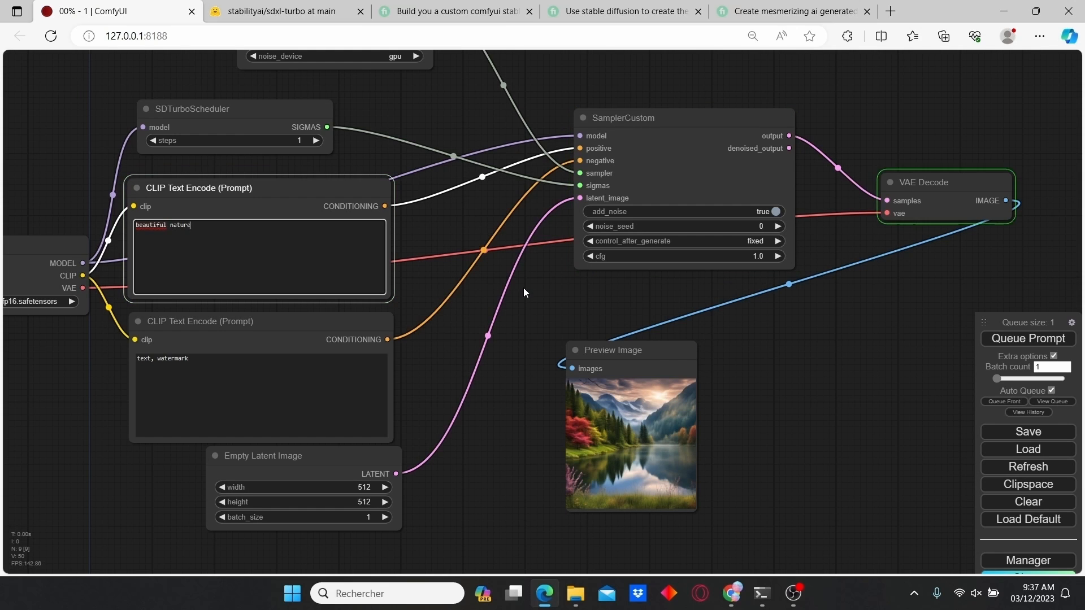
click(1027, 338)
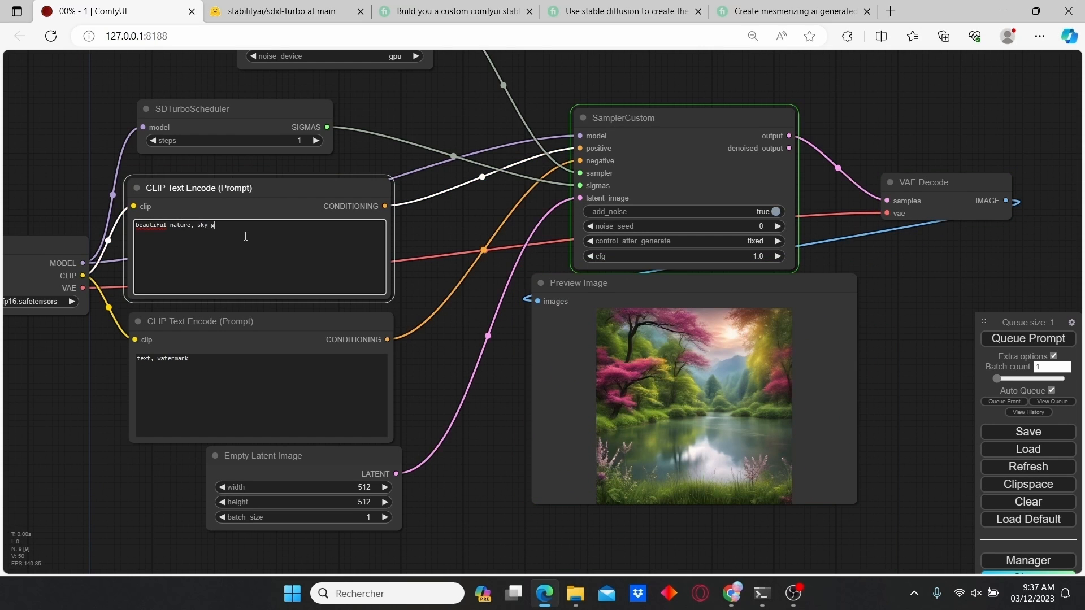
text(galaxy)
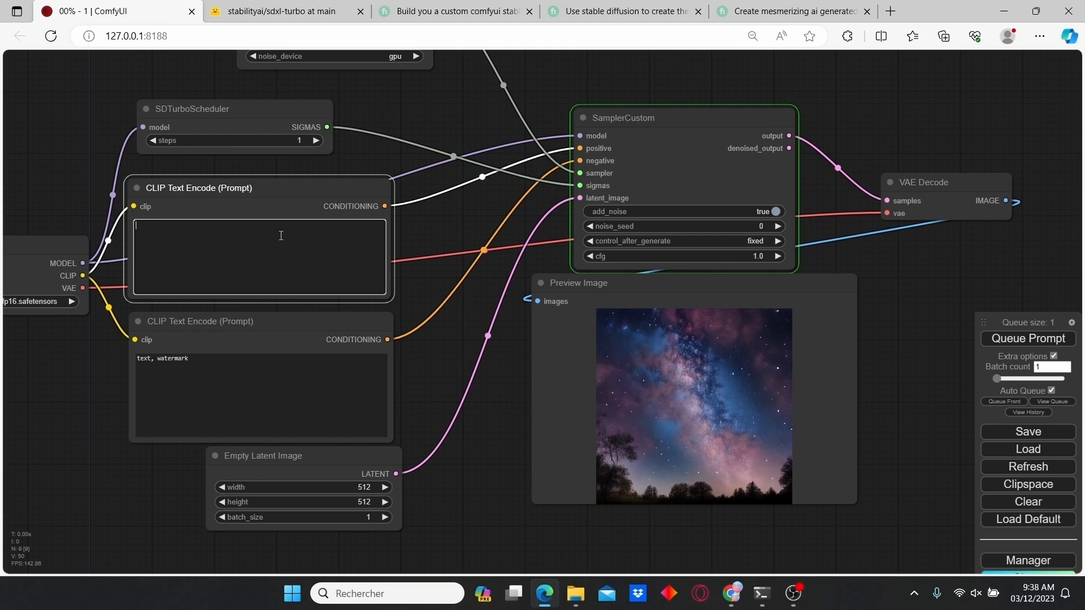
text(beautifull car)
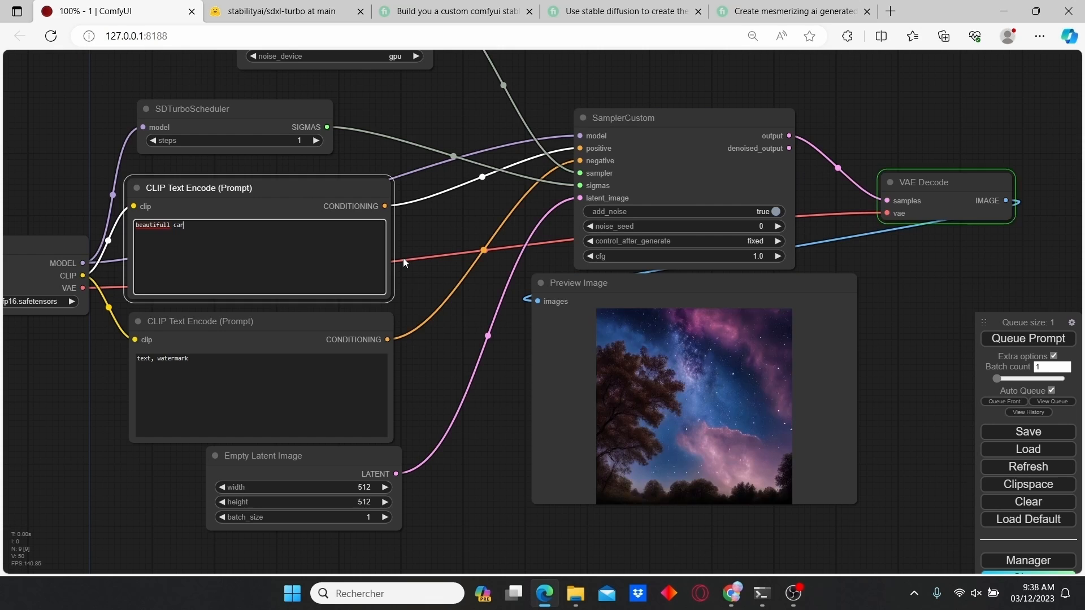
click(1028, 338)
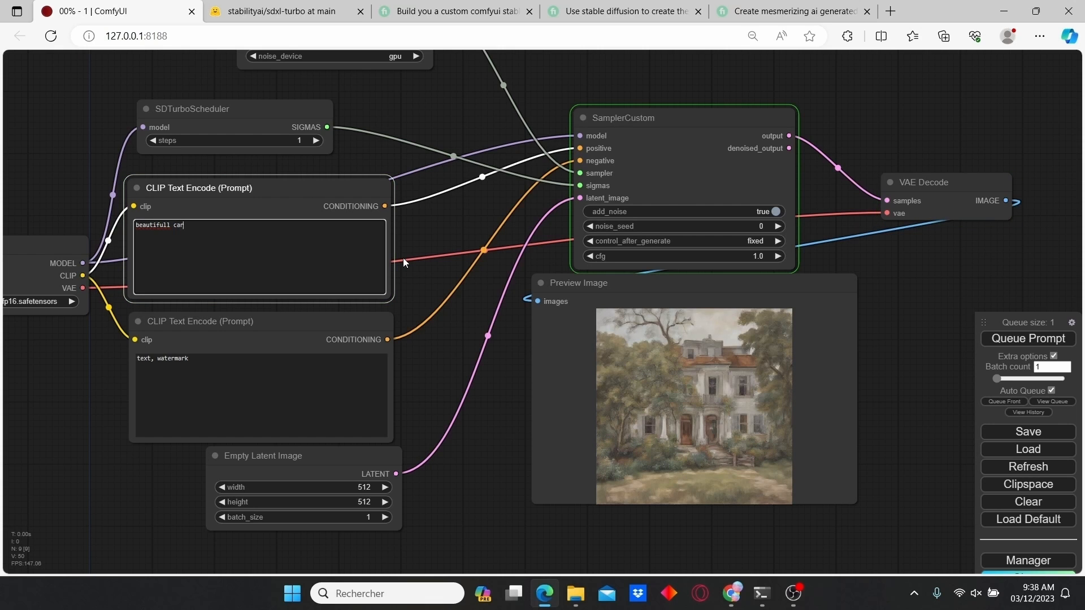
click(1027, 338)
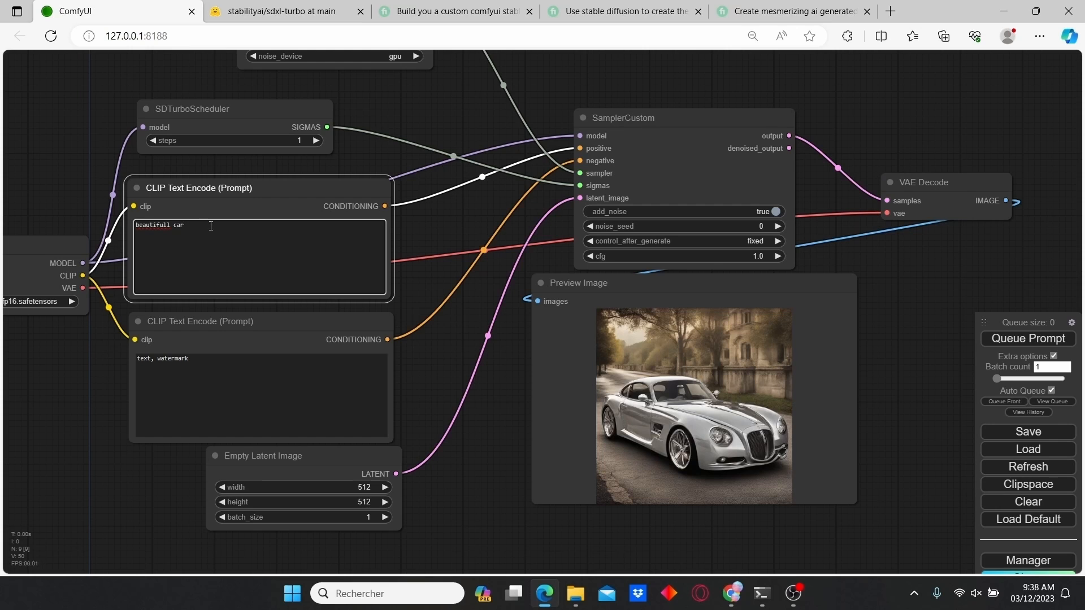
Step: Replace the prompt with 'red dragon', then a 'beatiful smiling' woman, regenerating the preview each time
click(1027, 338)
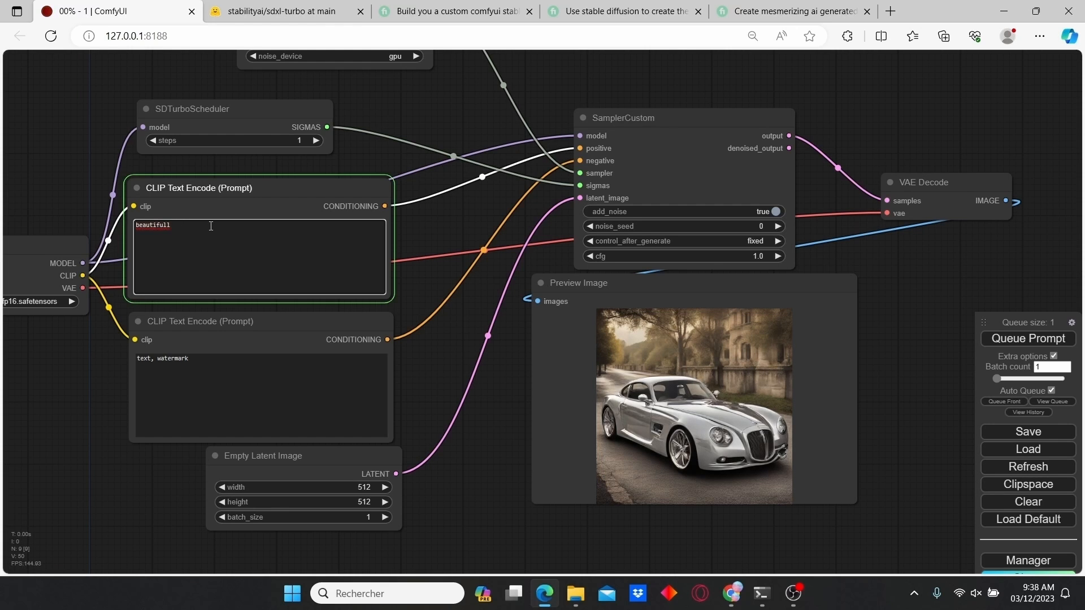
text(red)
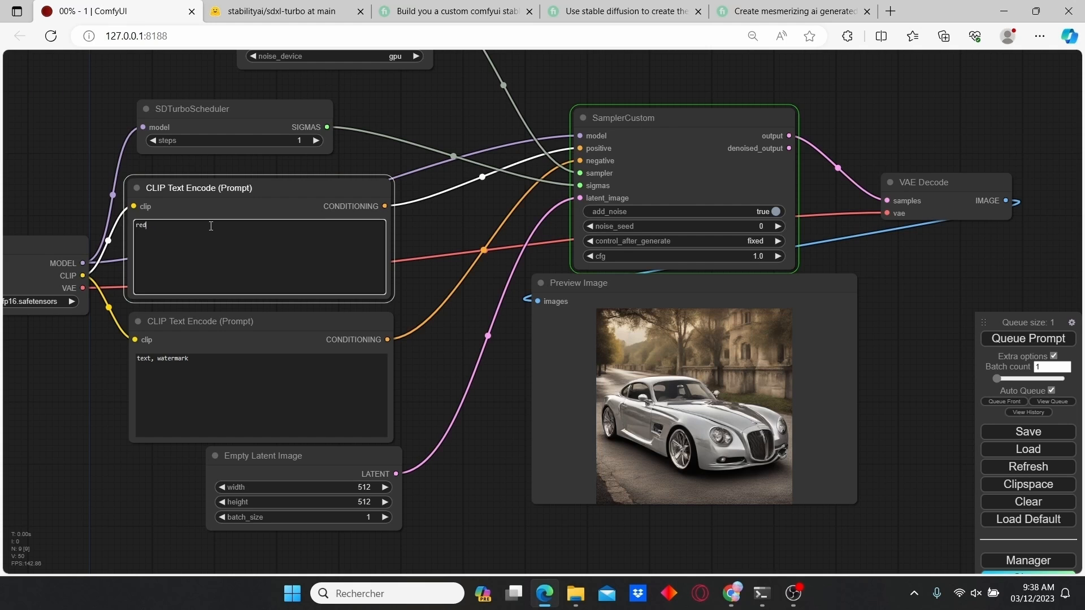
text(dragon)
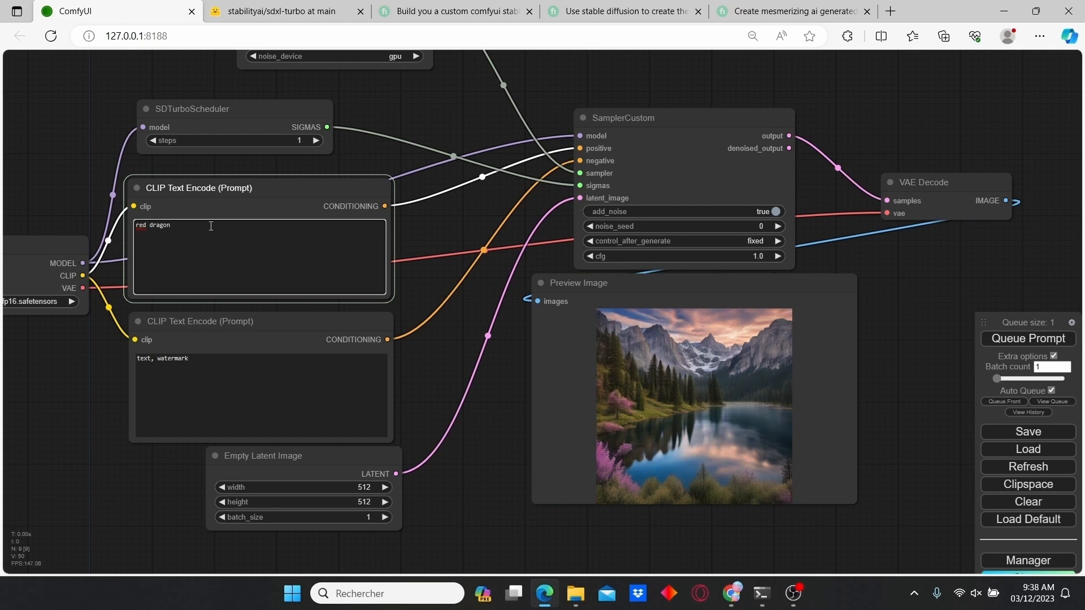
click(1027, 338)
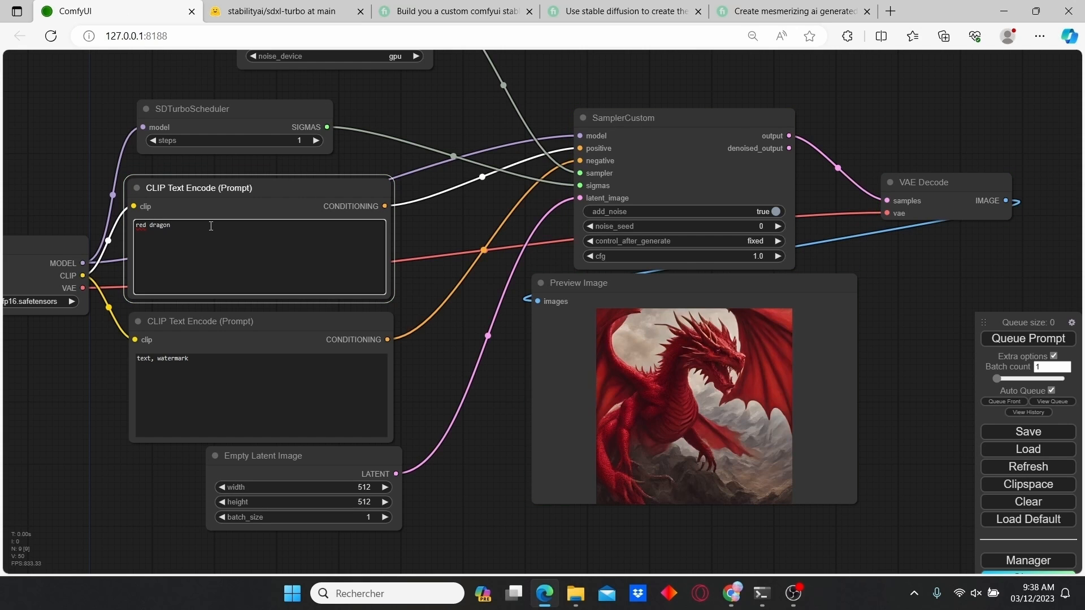
click(1027, 338)
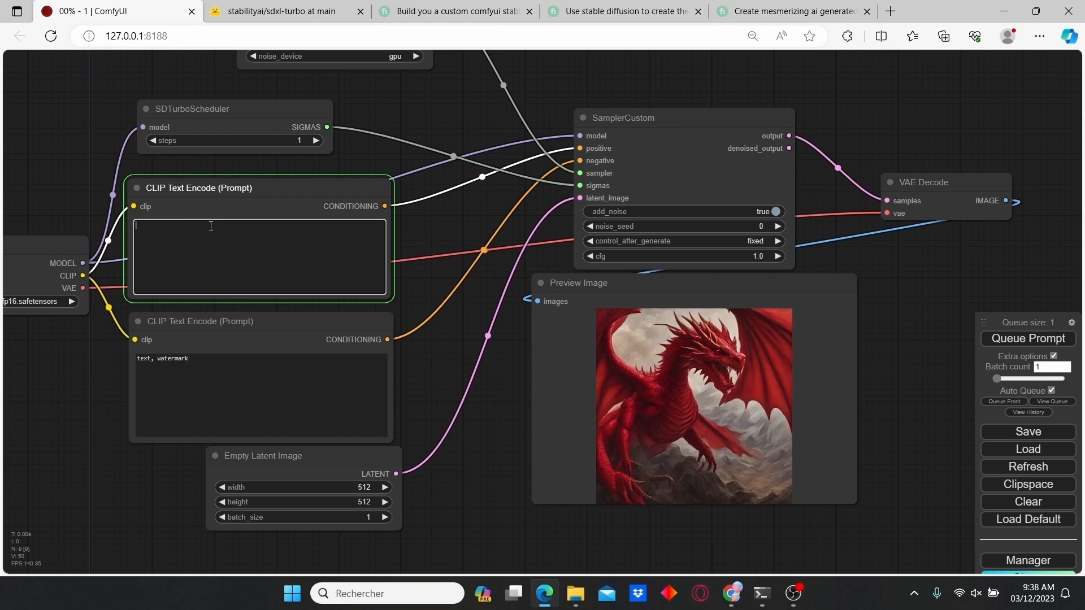
text(beatiful smiling woman)
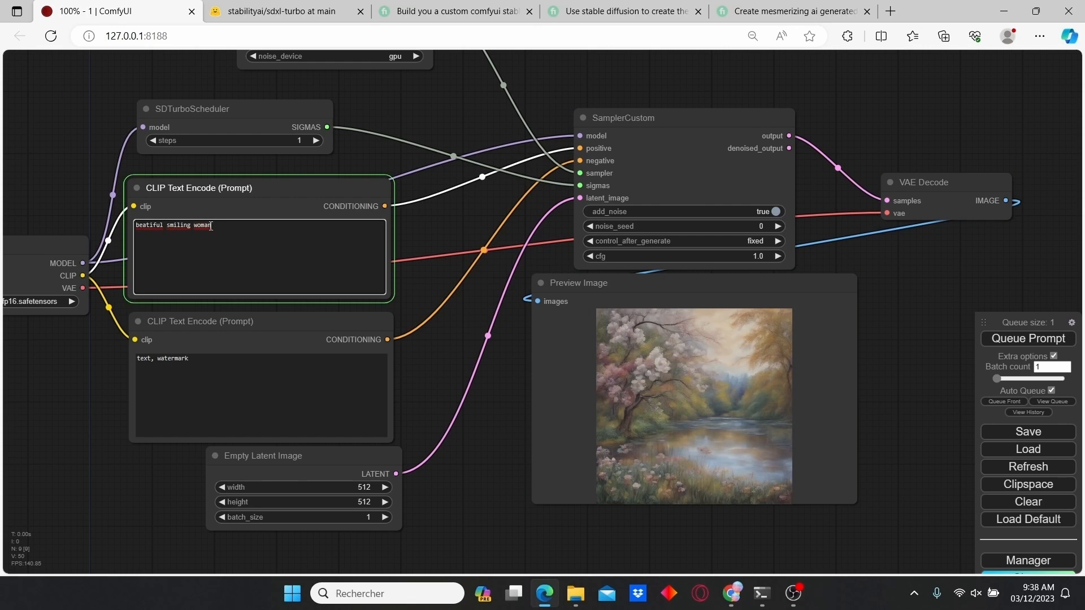
click(623, 118)
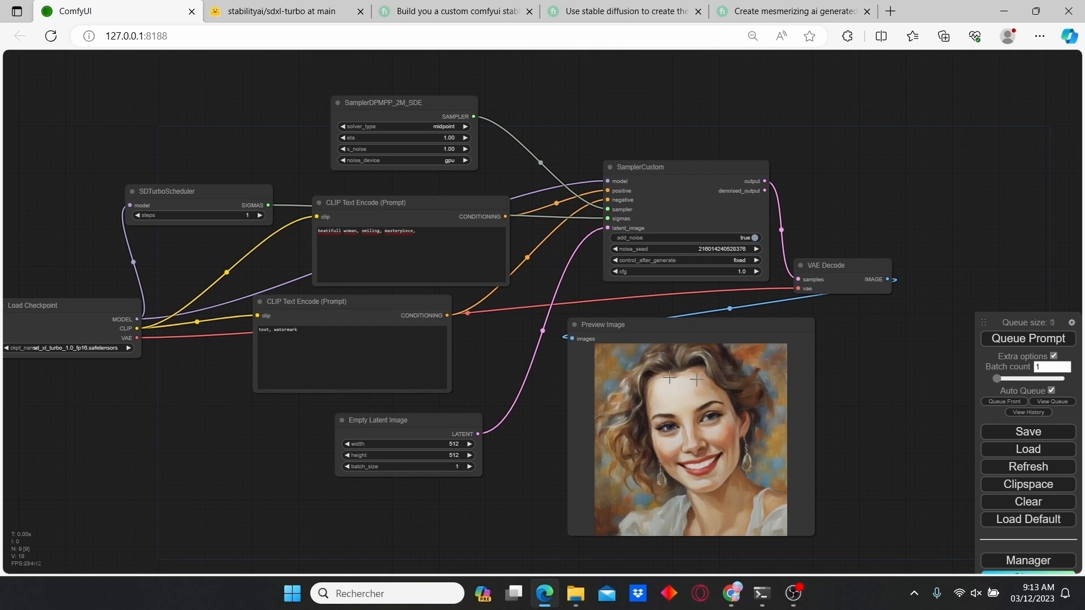
mouse_move(665, 386)
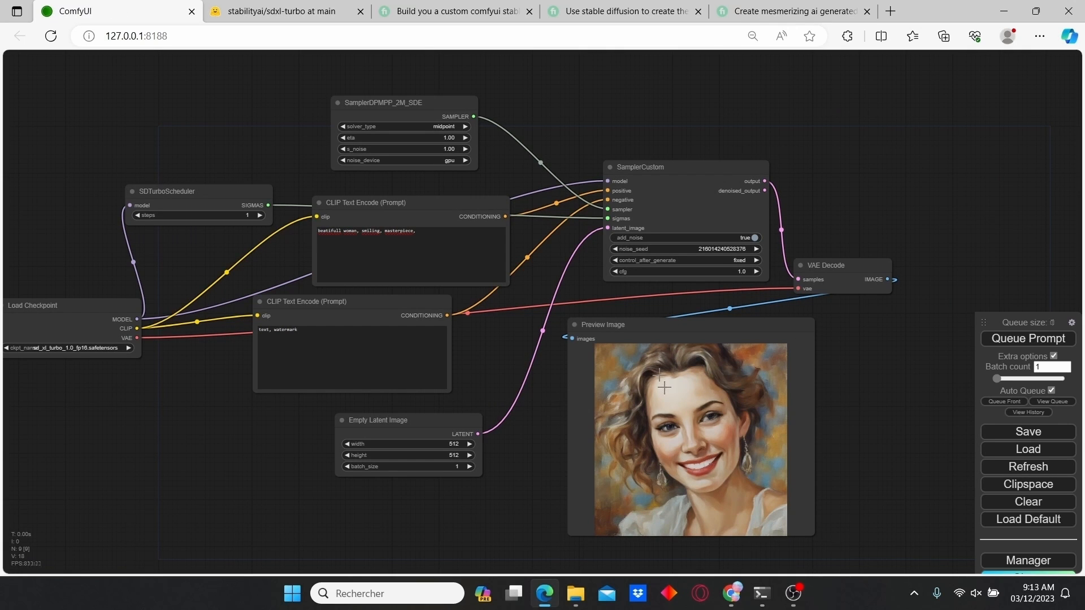
mouse_move(882, 543)
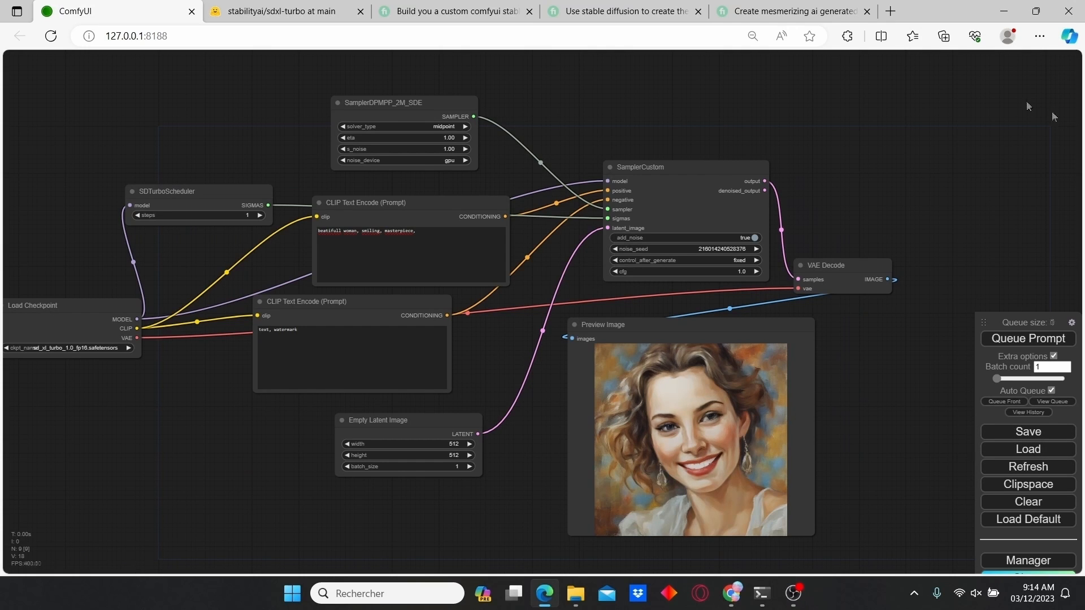
Step: Show the full SDXL Turbo workflow with the finished smiling woman portrait in Preview Image
click(1037, 36)
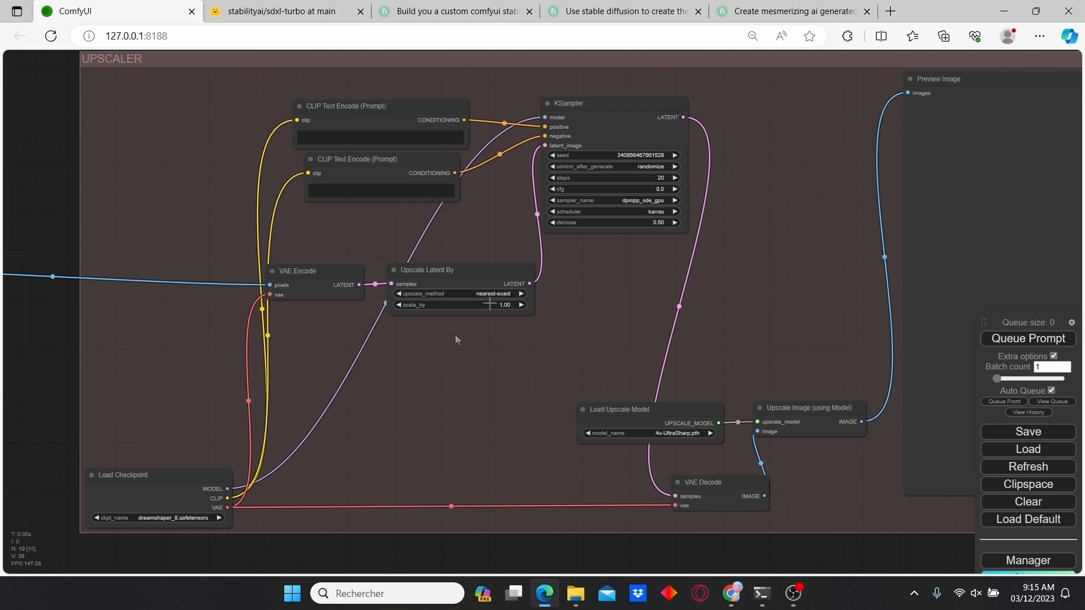
Step: Pan the canvas to bring the upscaler group's KSampler and Upscale Latent By nodes into view
drag(457, 339, 511, 298)
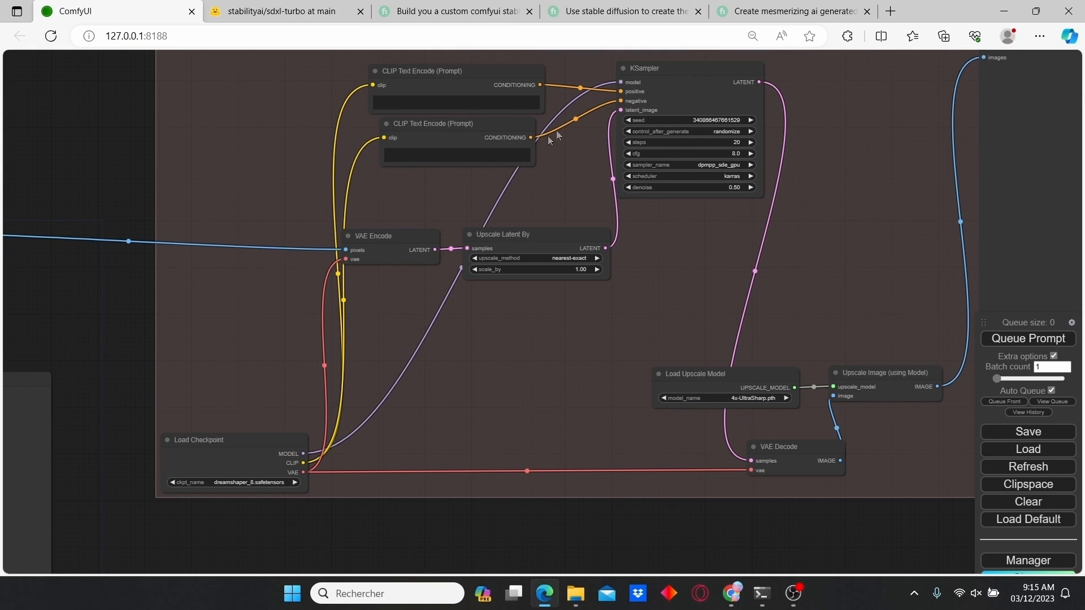
mouse_move(434, 319)
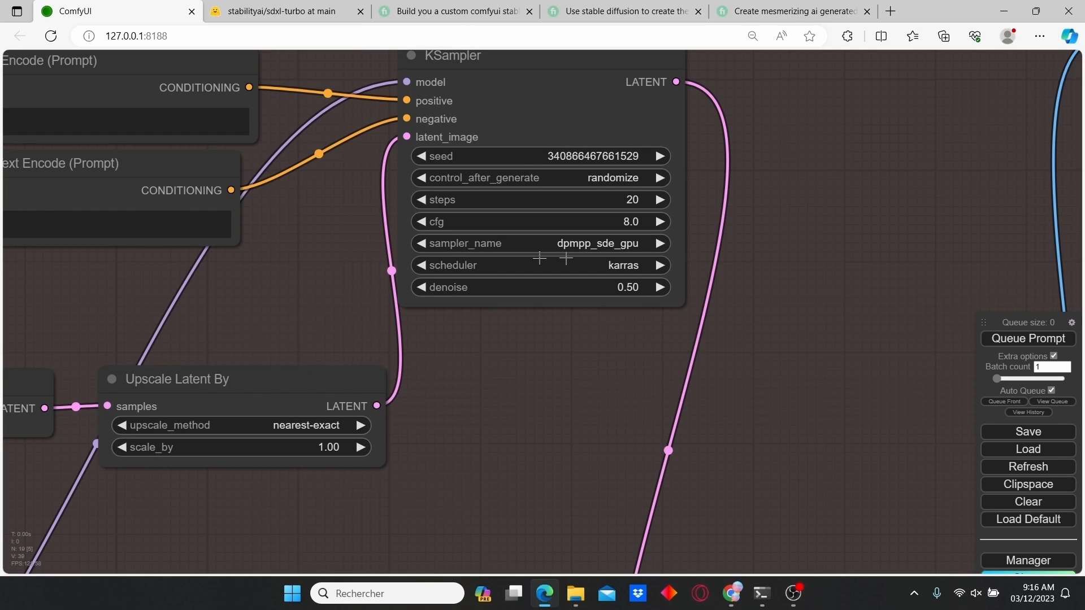
mouse_move(540, 248)
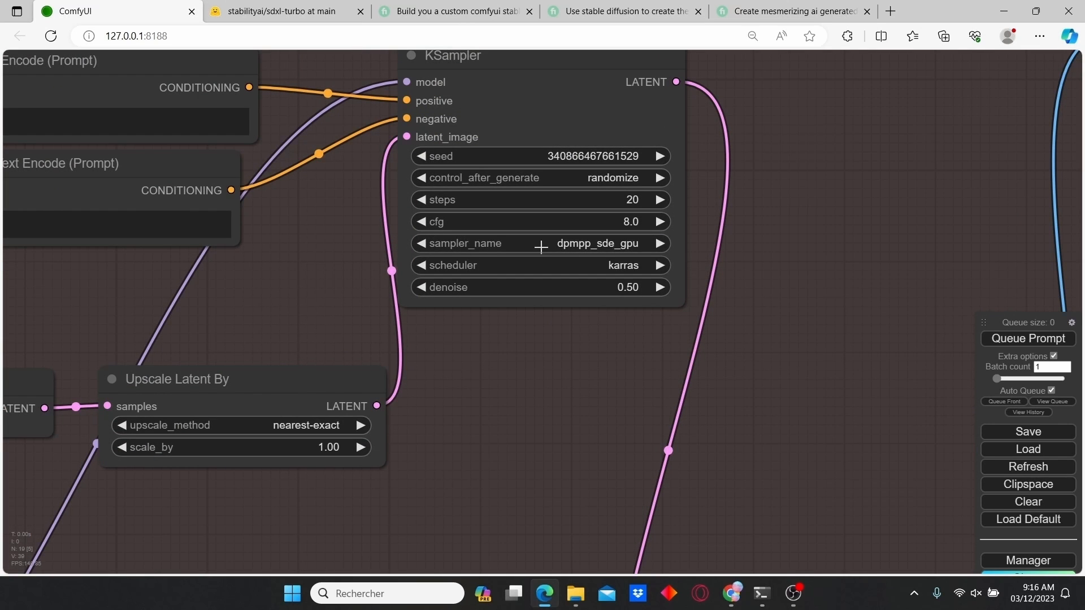
mouse_move(678, 254)
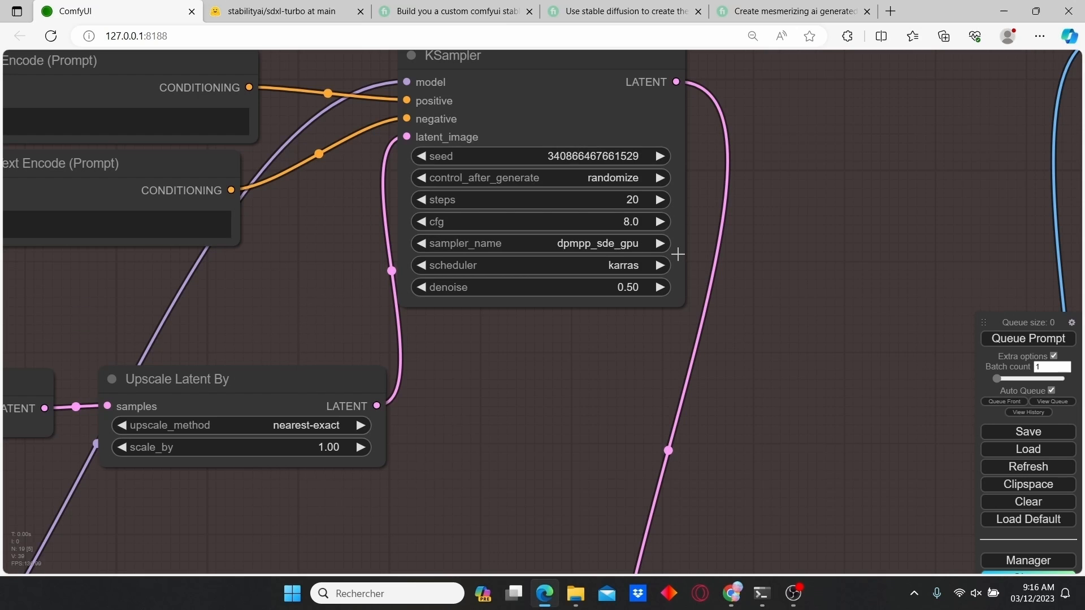
mouse_move(632, 266)
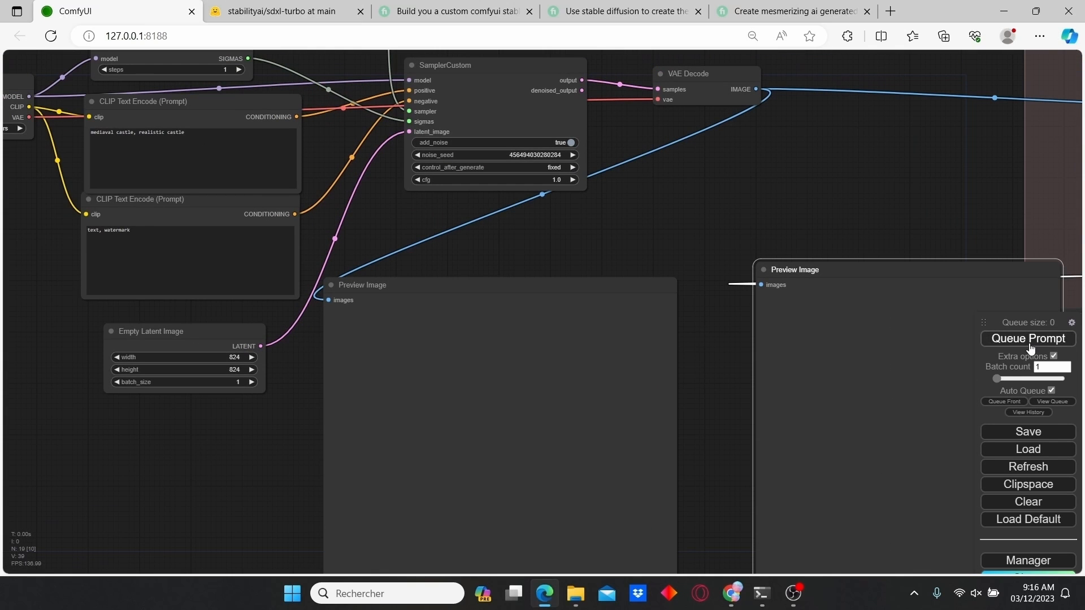
Step: Generate the medieval castle and open the 3296×3296 upscaled castle in its own tab
click(1027, 338)
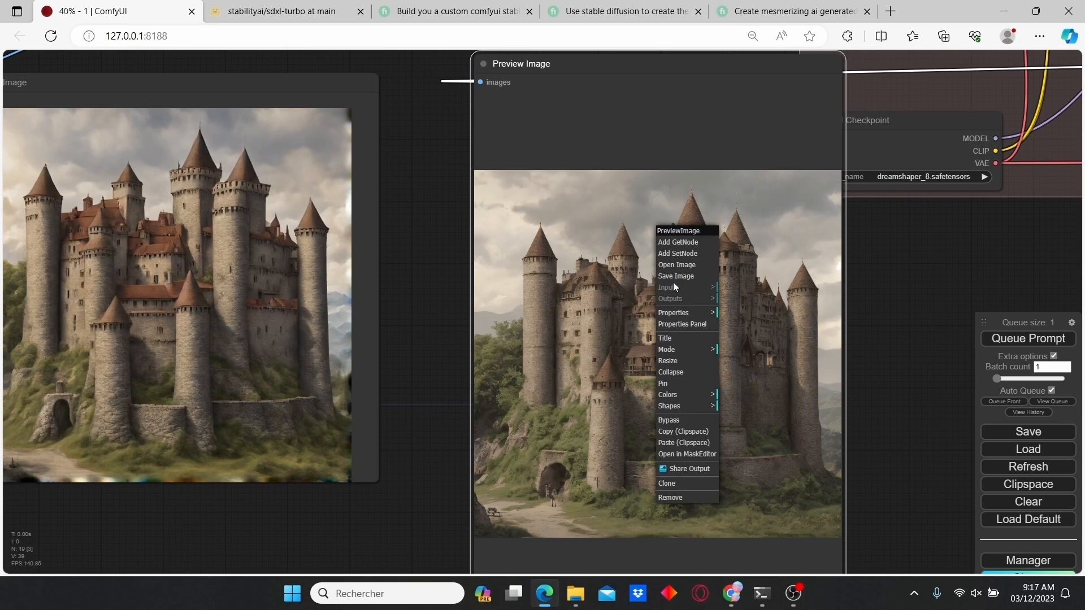
click(675, 264)
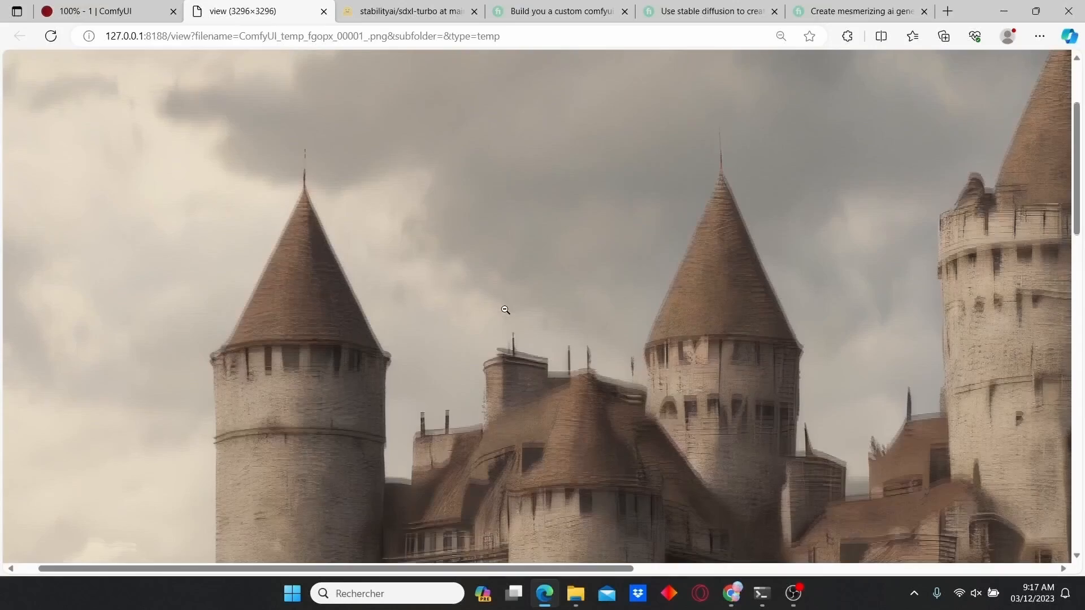
Step: Open the low-res 824×824 castle preview in a new tab beside the upscale, then return to the workflow
click(104, 11)
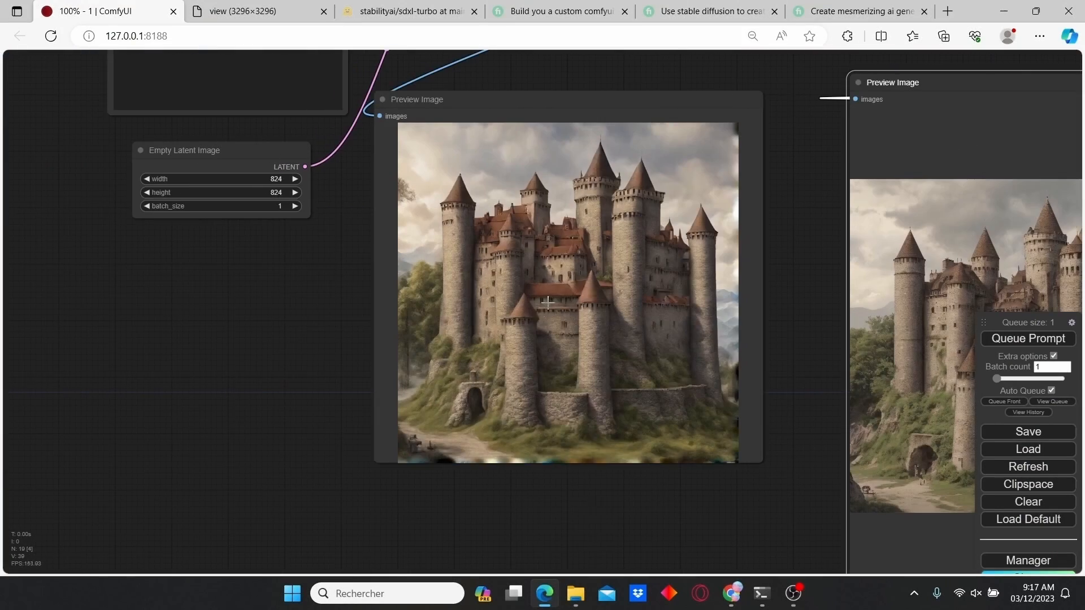
right_click(547, 303)
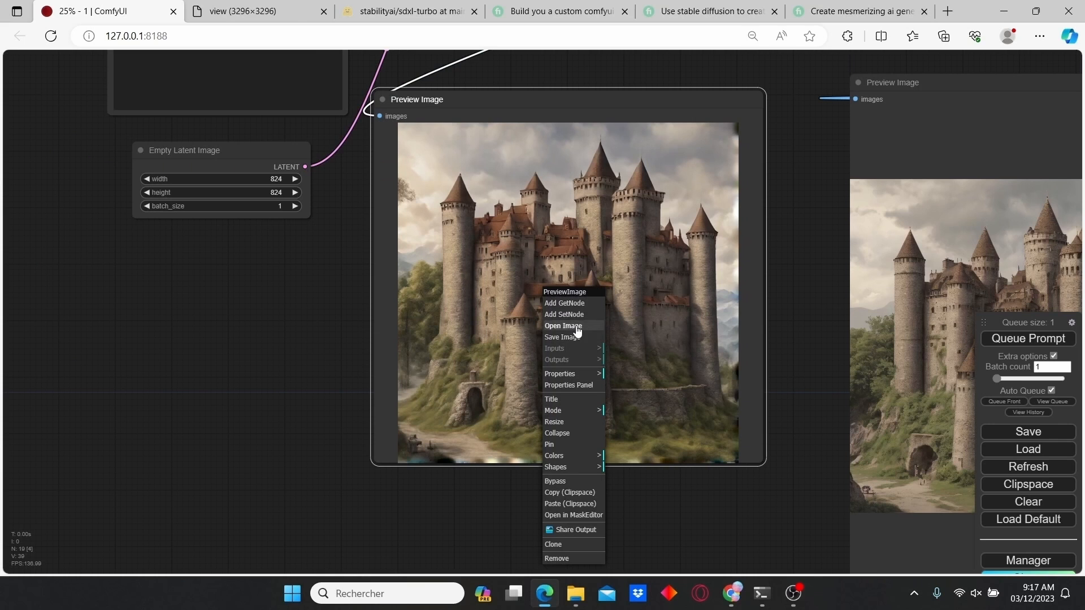
click(563, 325)
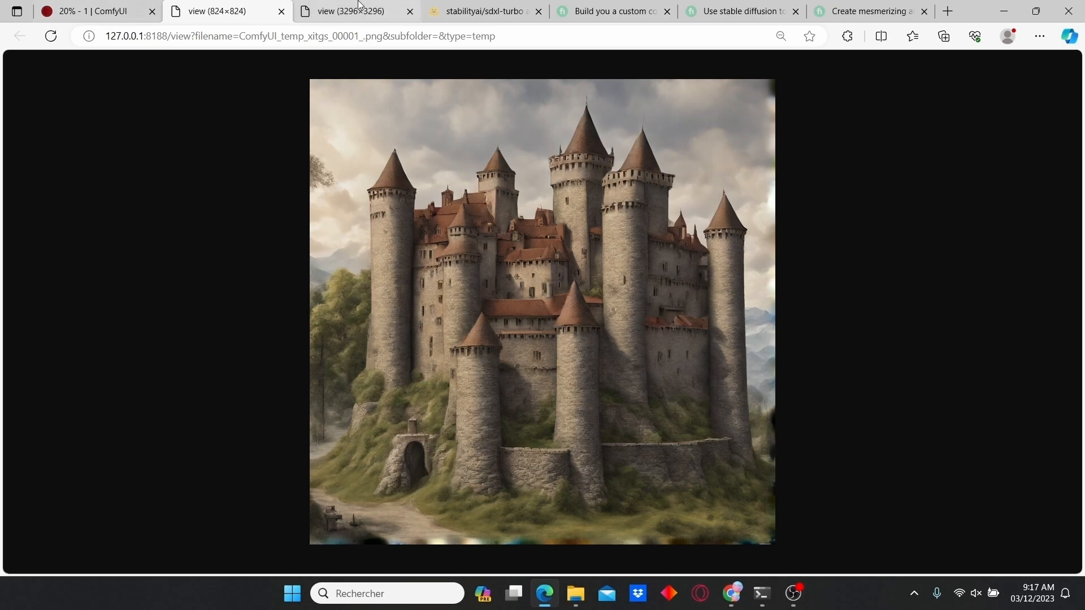
click(94, 11)
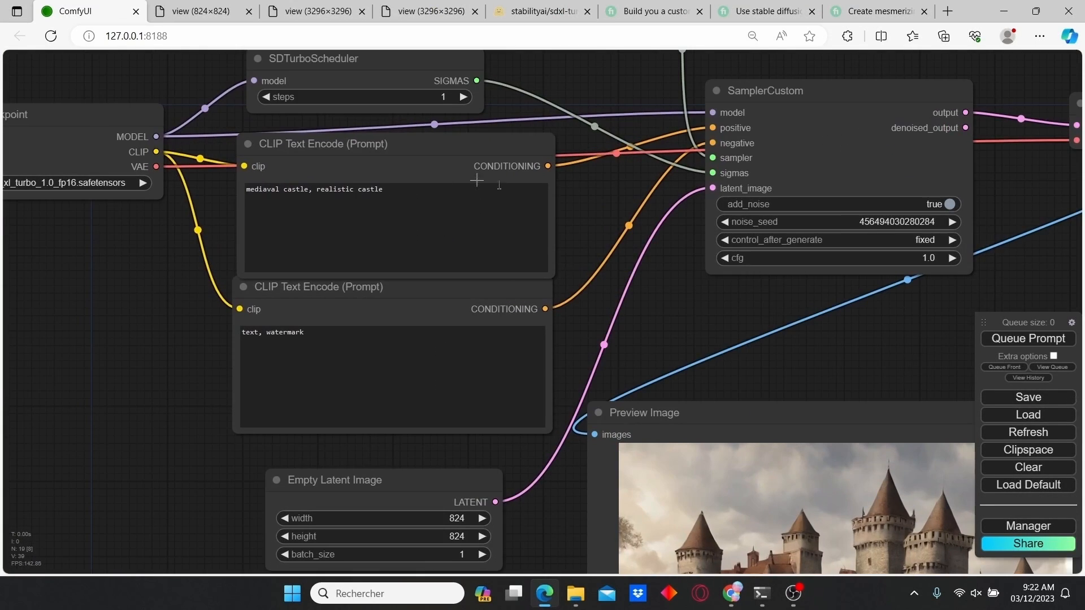
Step: Replace the castle prompt with 'red dragon', generate it, and inspect the 3296×3296 upscaled dragon
triple_click(315, 189)
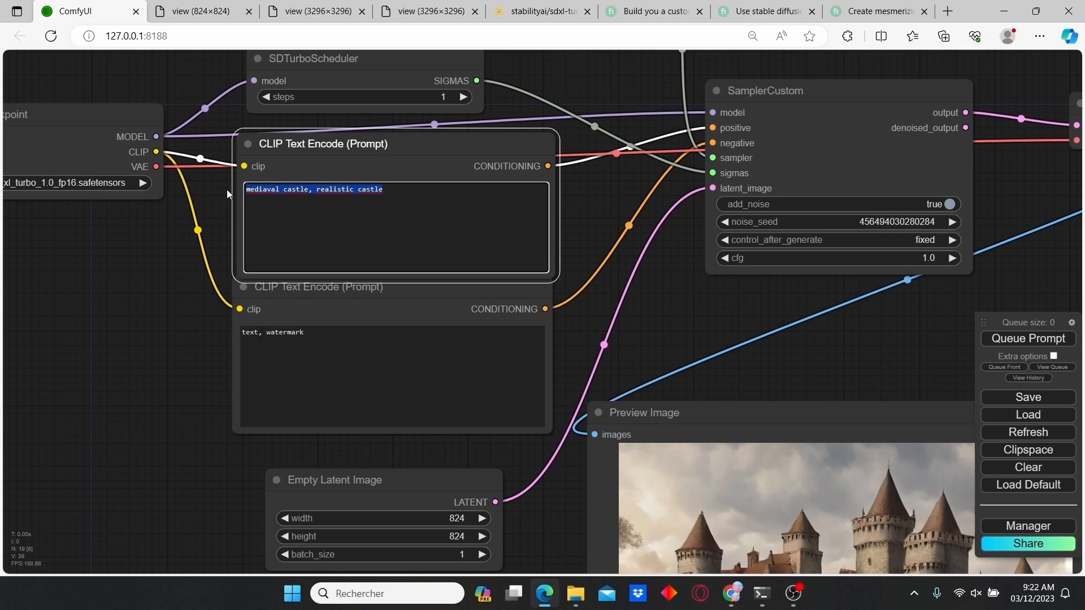
text(red dragon)
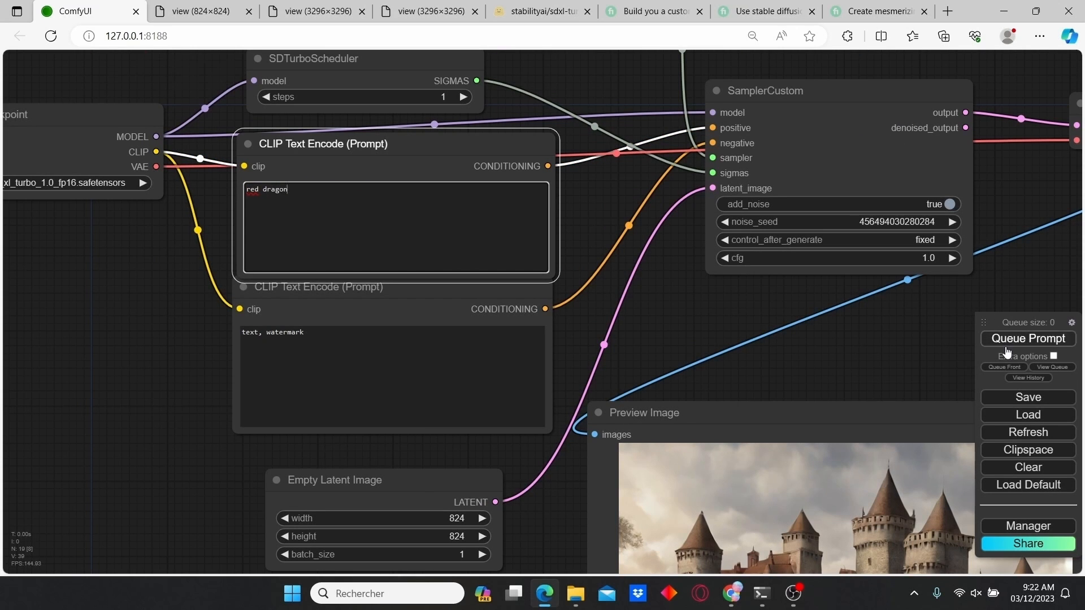
click(1027, 338)
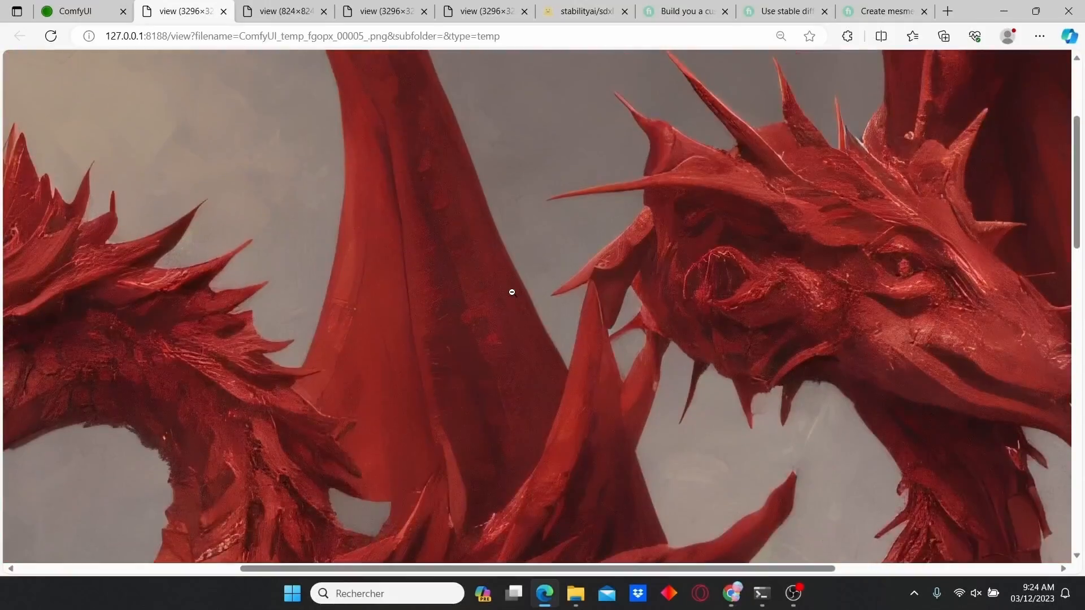
scroll(down, 3)
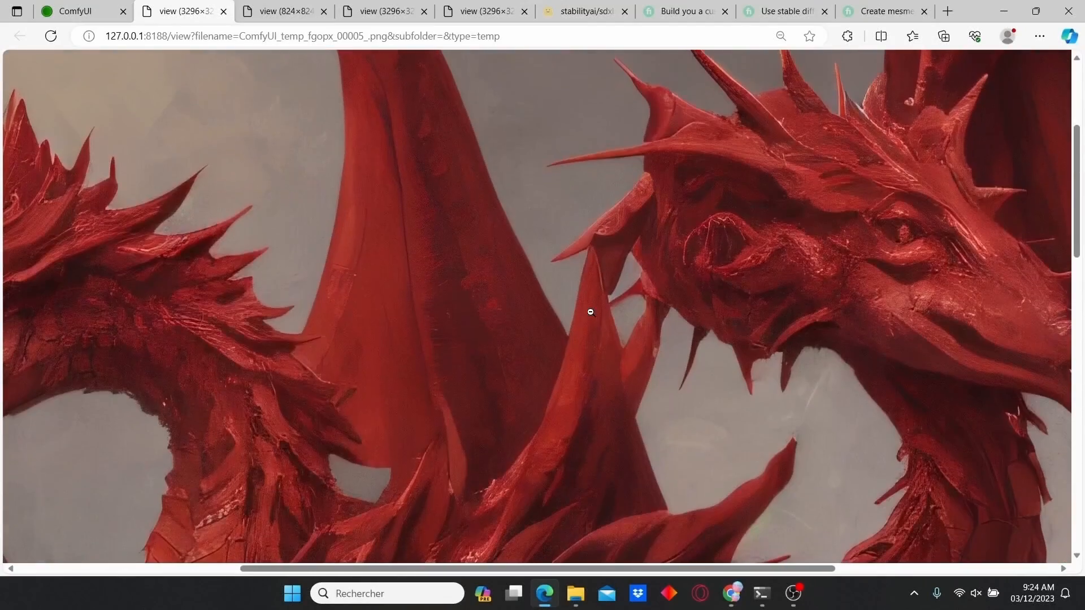
click(69, 11)
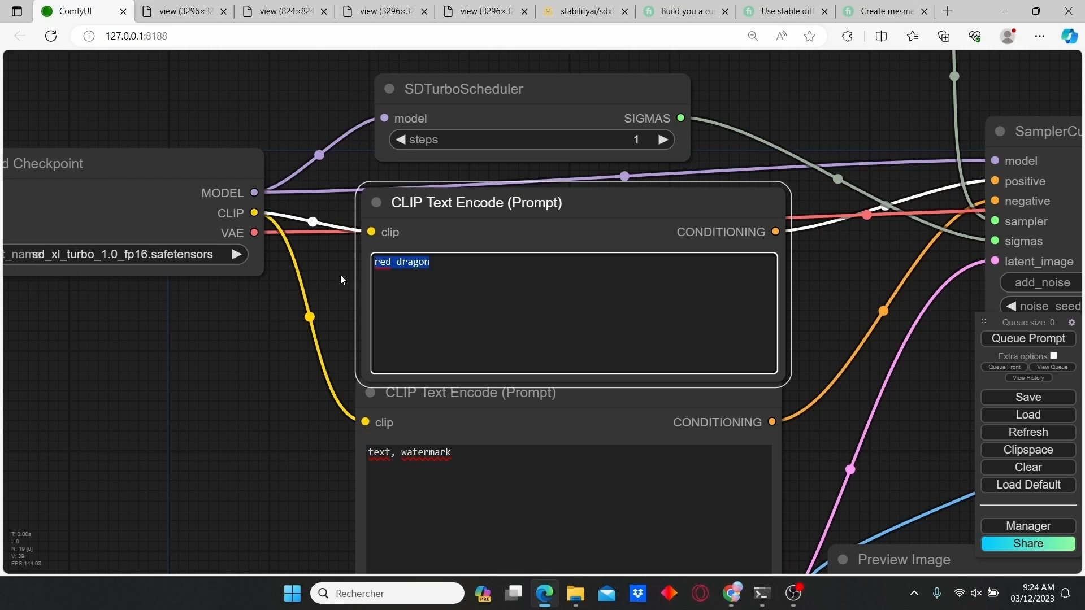
Step: Set the positive prompt to 'beautifull woman smiling' and generate the portrait with its upscale
text(beautifull)
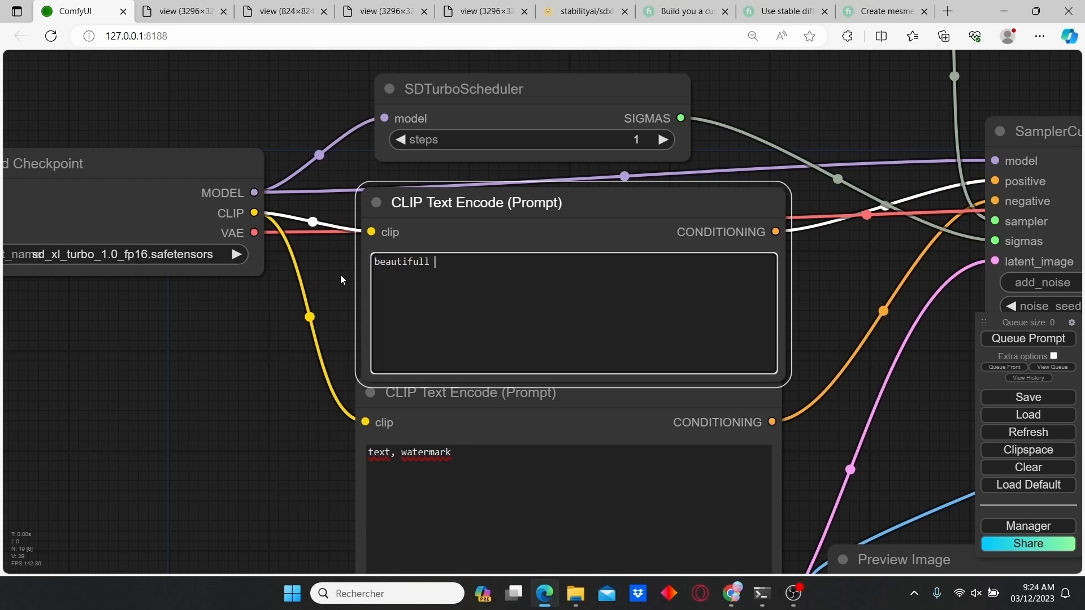
text(woman smiling)
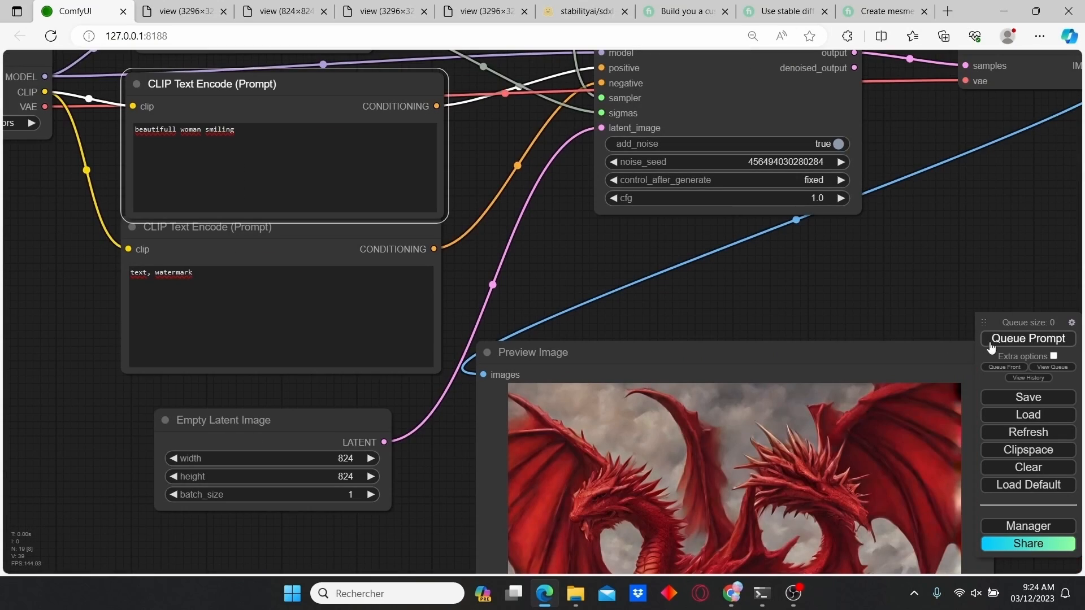
click(1027, 339)
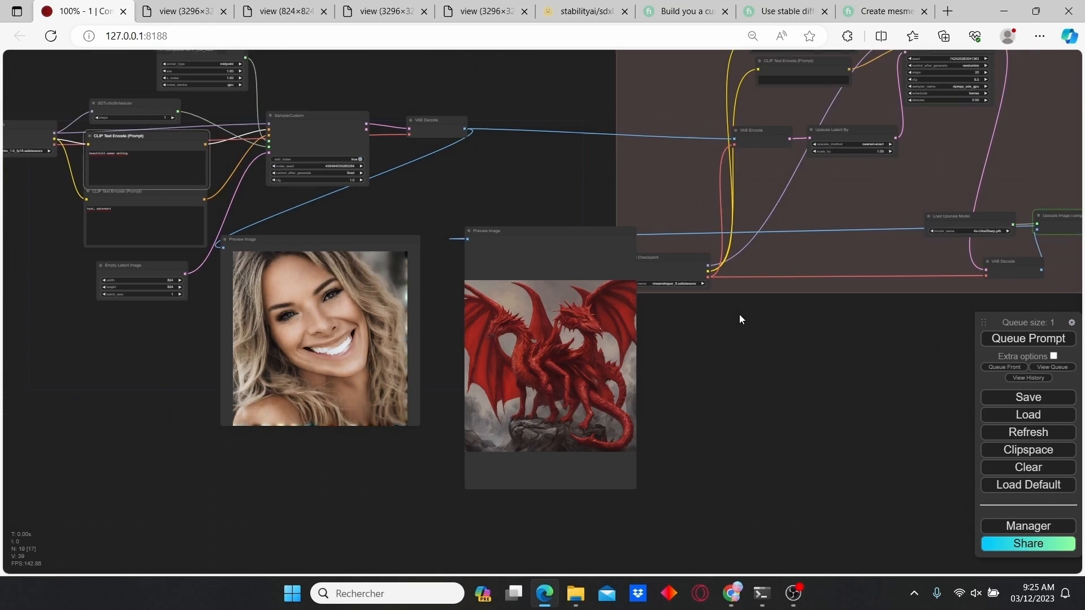
scroll(down, 3)
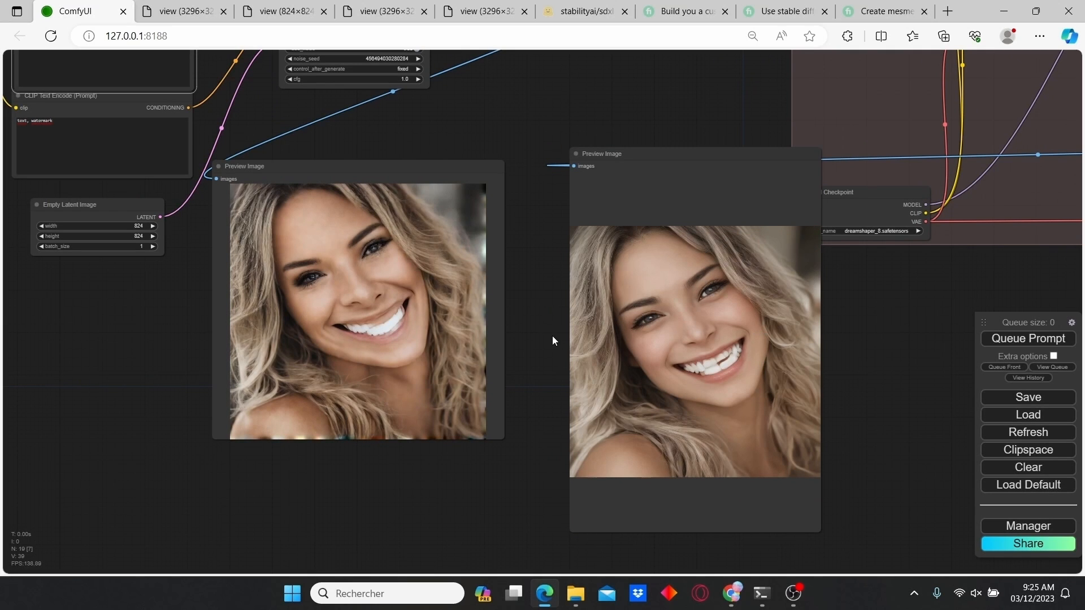
mouse_move(168, 294)
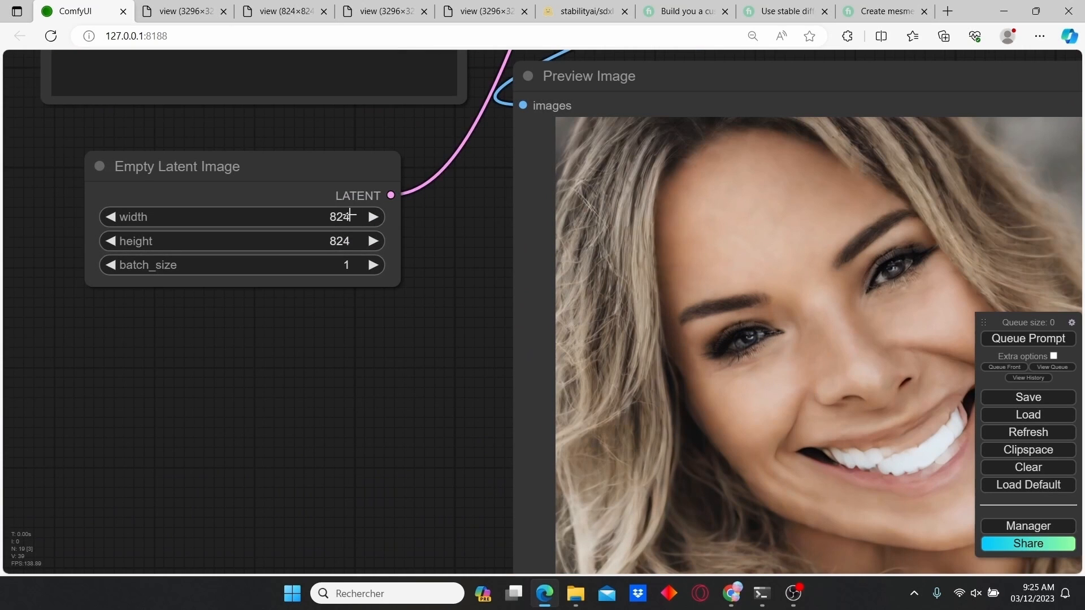
Step: Set the Empty Latent Image size to 512×512, regenerate the portrait, and open its upscale in a new tab
double_click(339, 217)
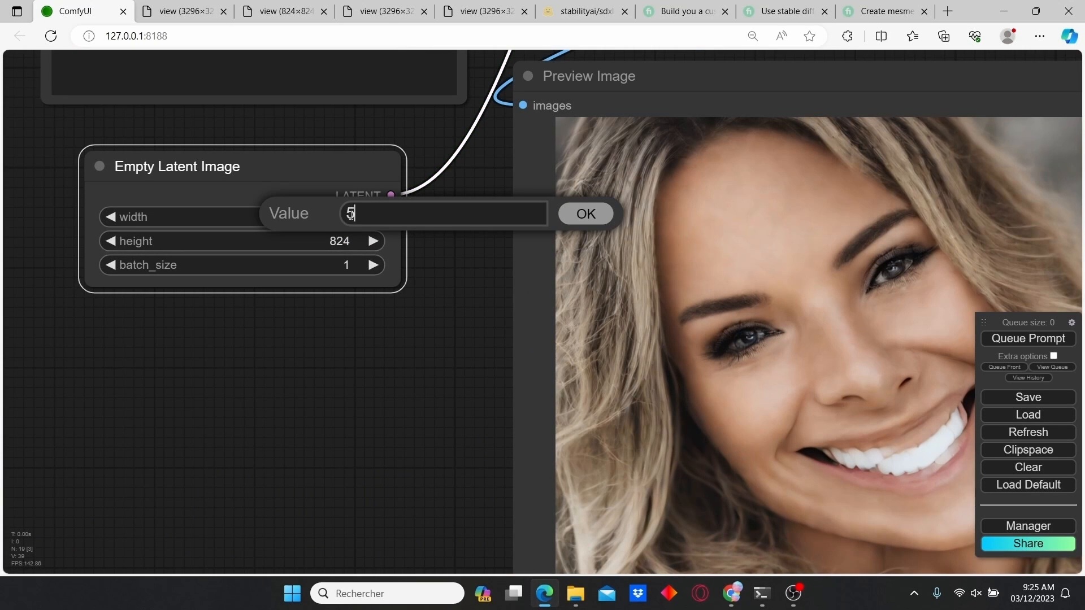
click(584, 214)
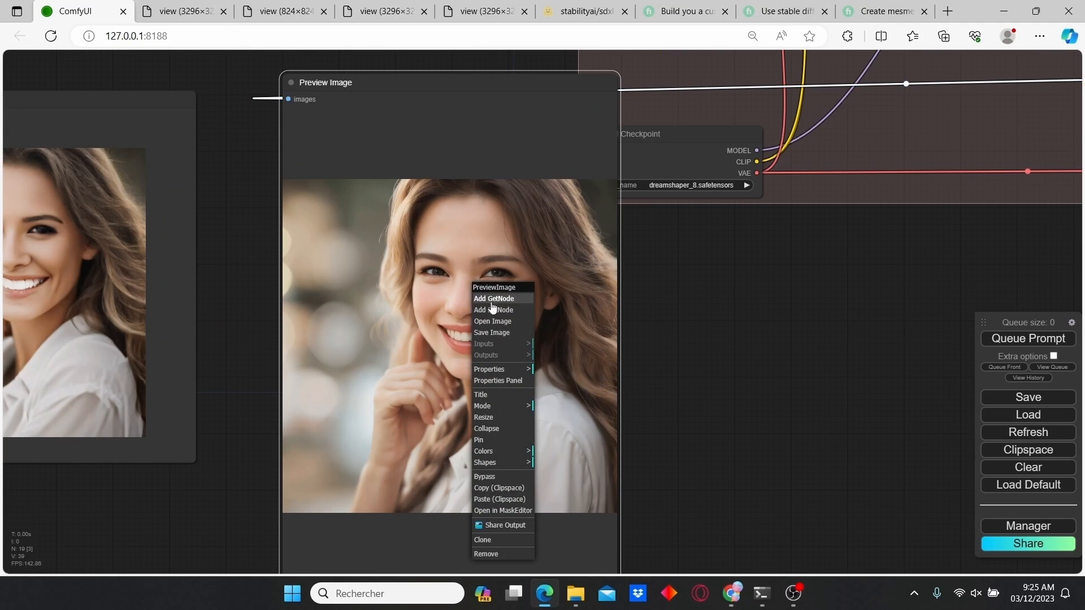
click(493, 322)
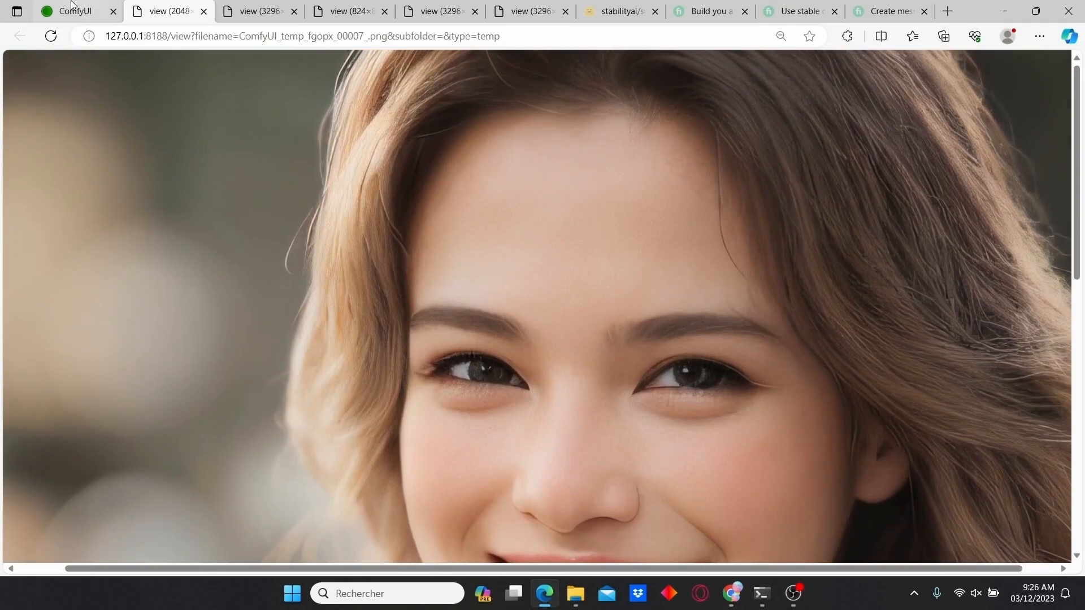
Step: Inspect the 2048-pixel upscaled portrait, then return to the ComfyUI workflow tab
click(69, 11)
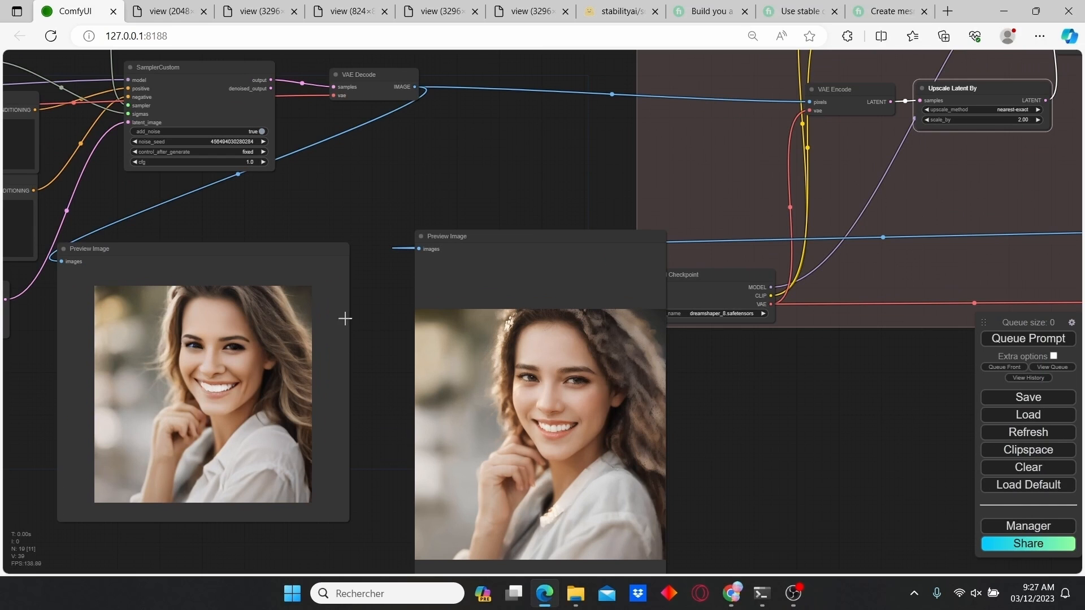
mouse_move(242, 222)
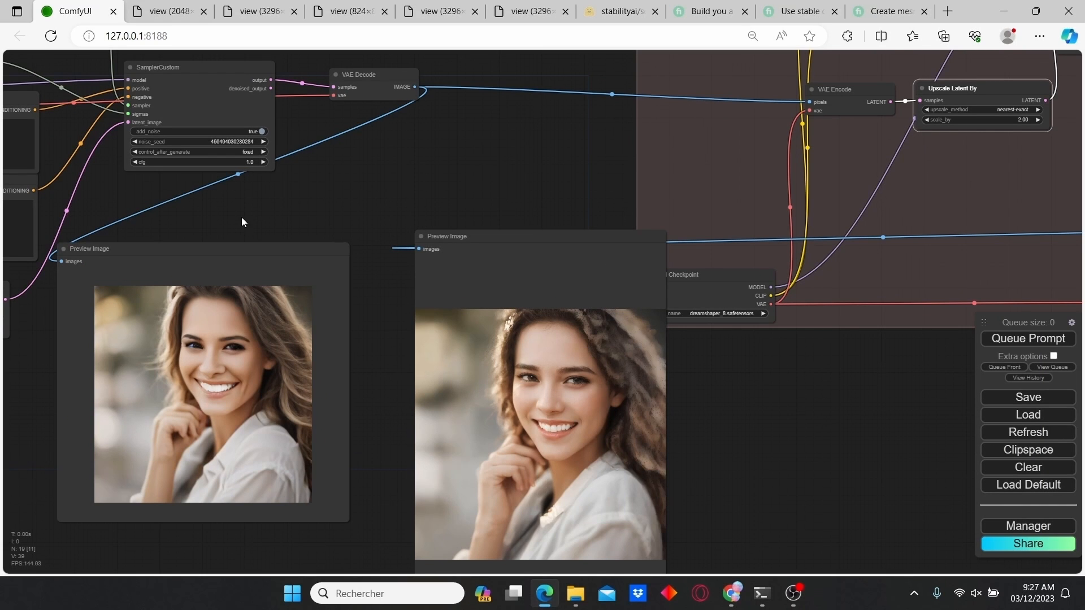
drag(242, 222, 448, 196)
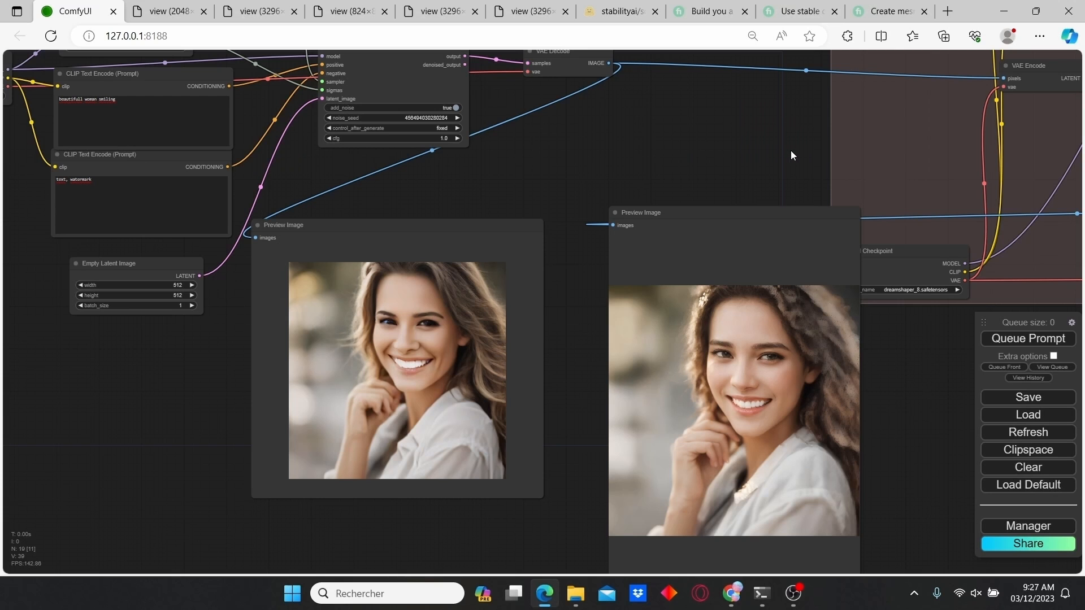
mouse_move(702, 168)
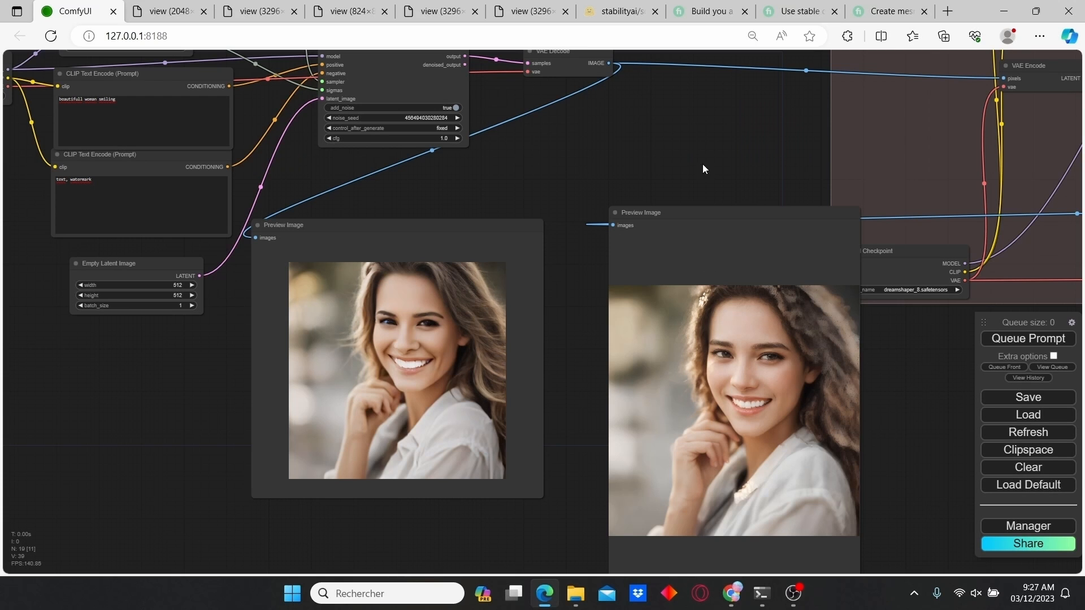